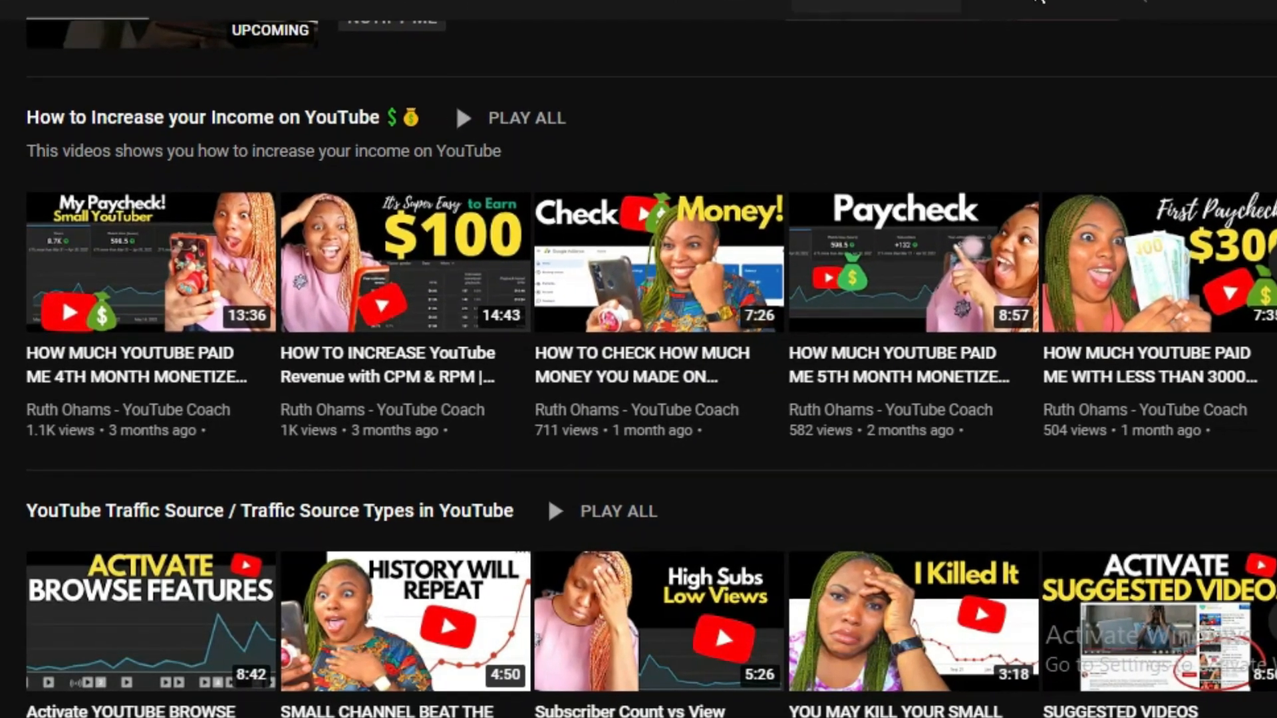
Go to the channel's Analytics and switch to the Audience breakdown for the last 28 days
scroll("down", 3)
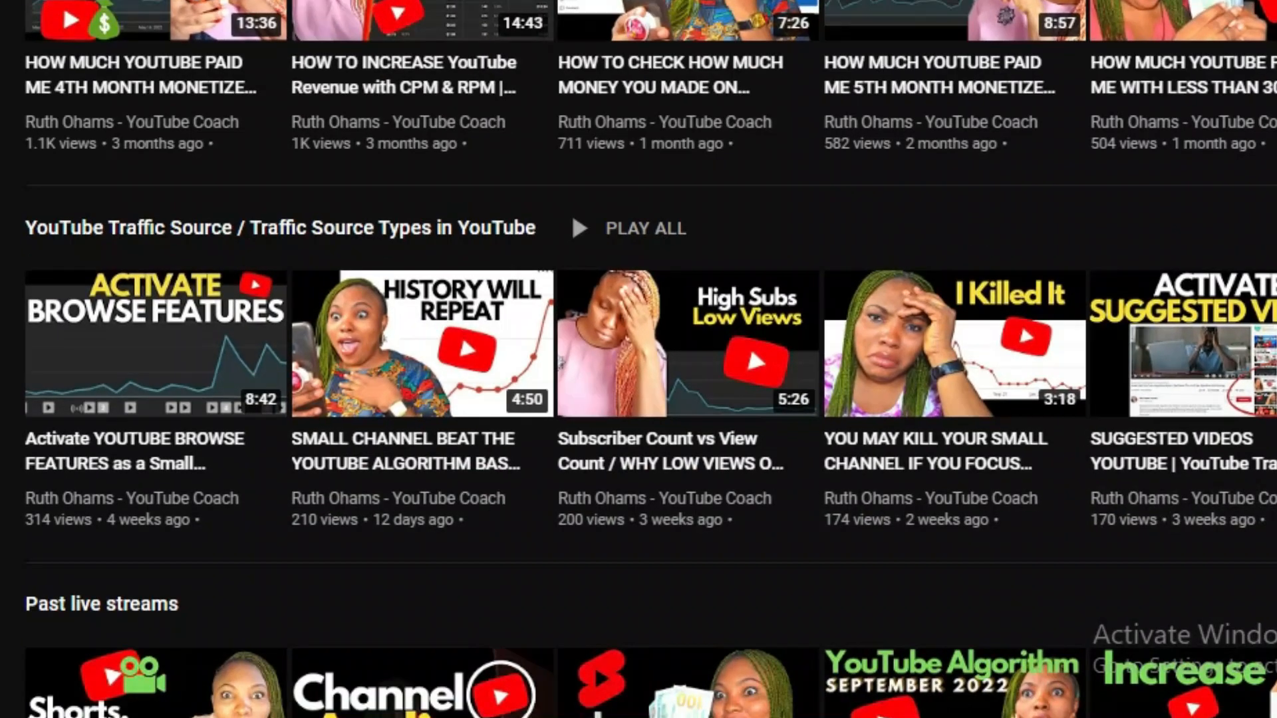
scroll("down", 3)
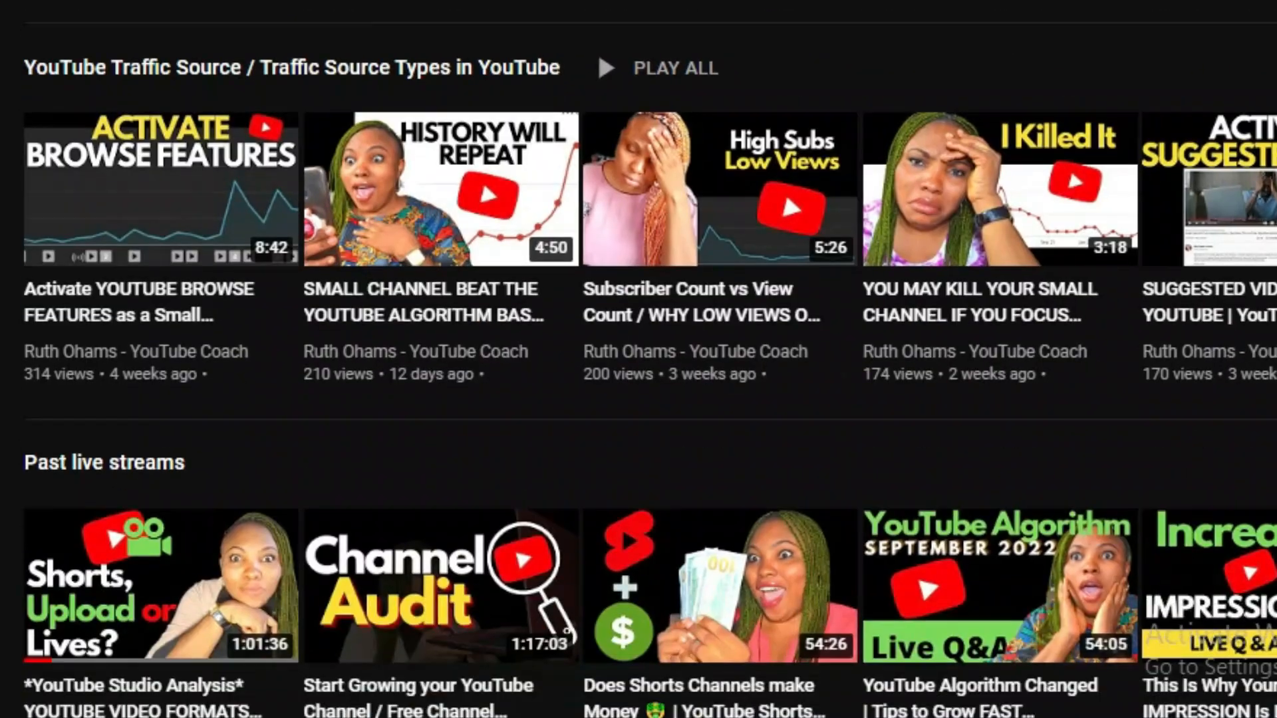
scroll("down", 3)
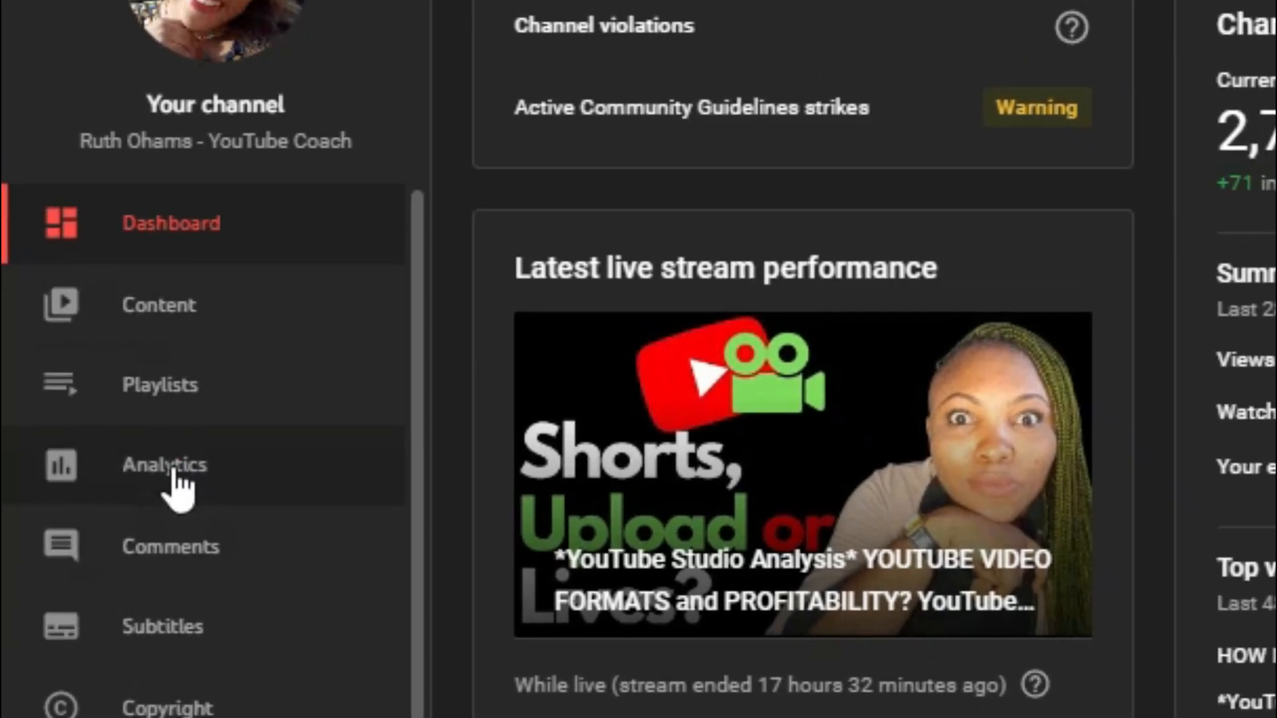
left_click(165, 464)
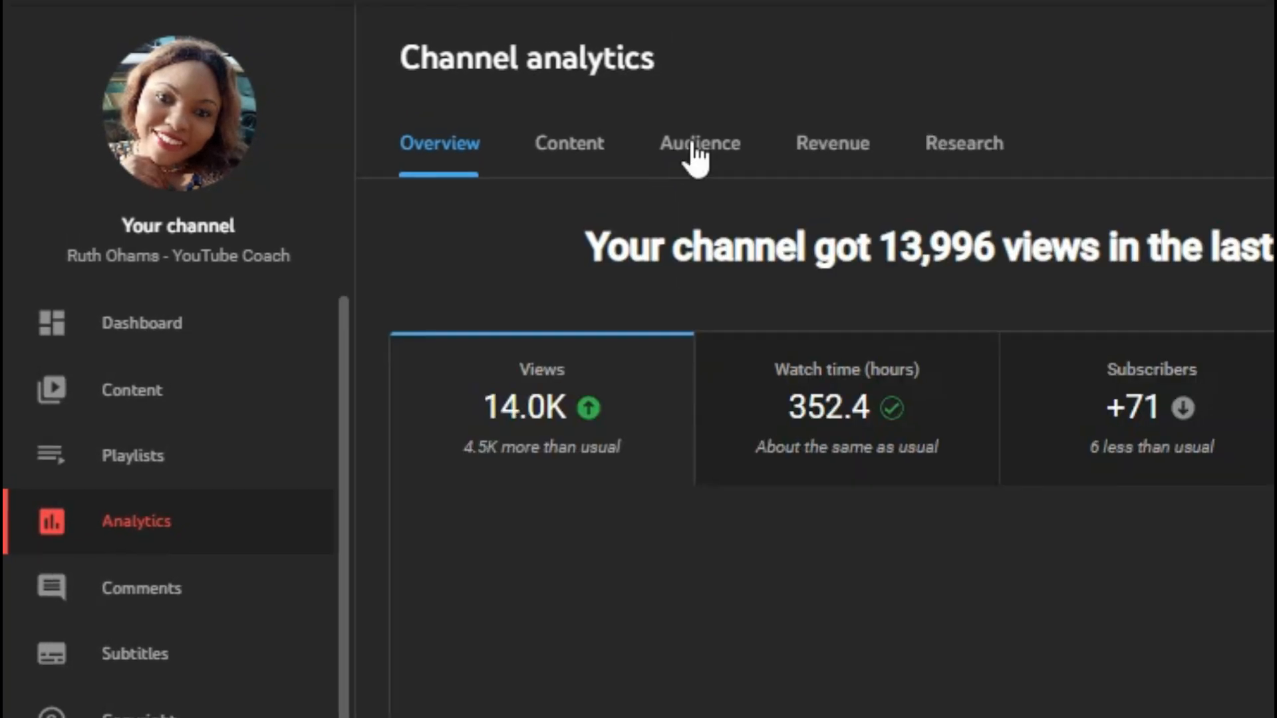
left_click(698, 144)
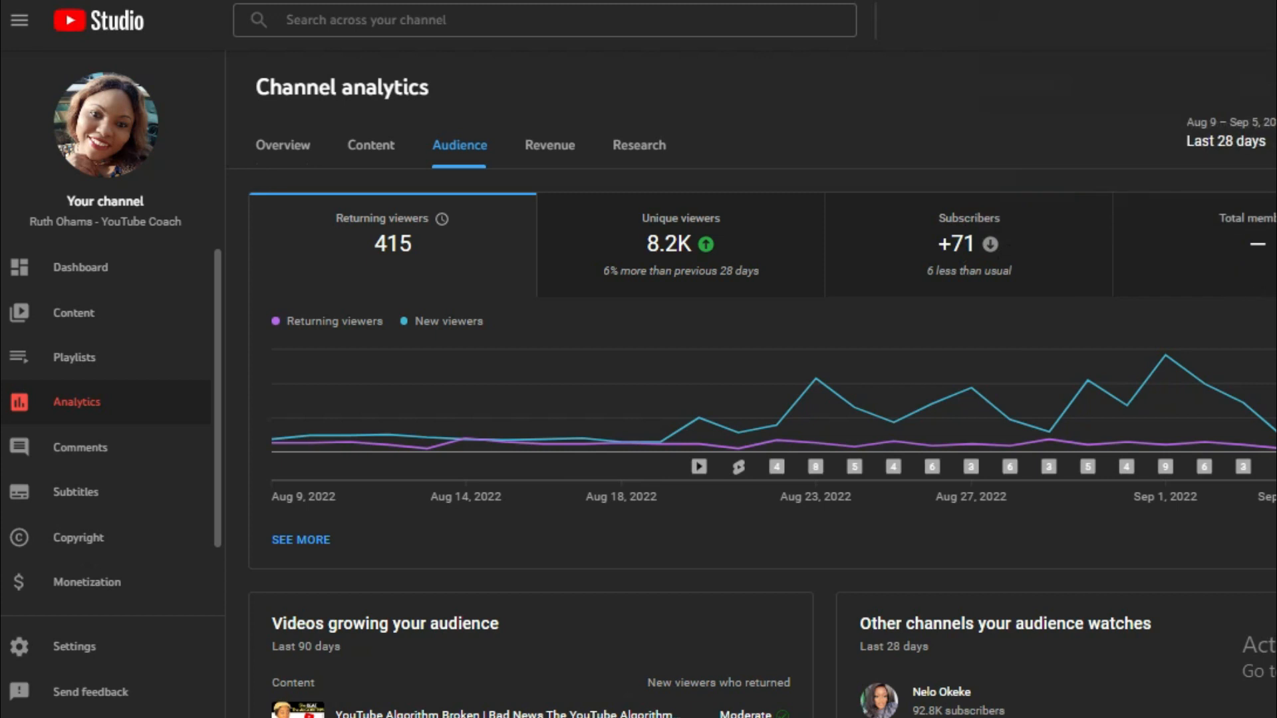
mouse_move(247, 383)
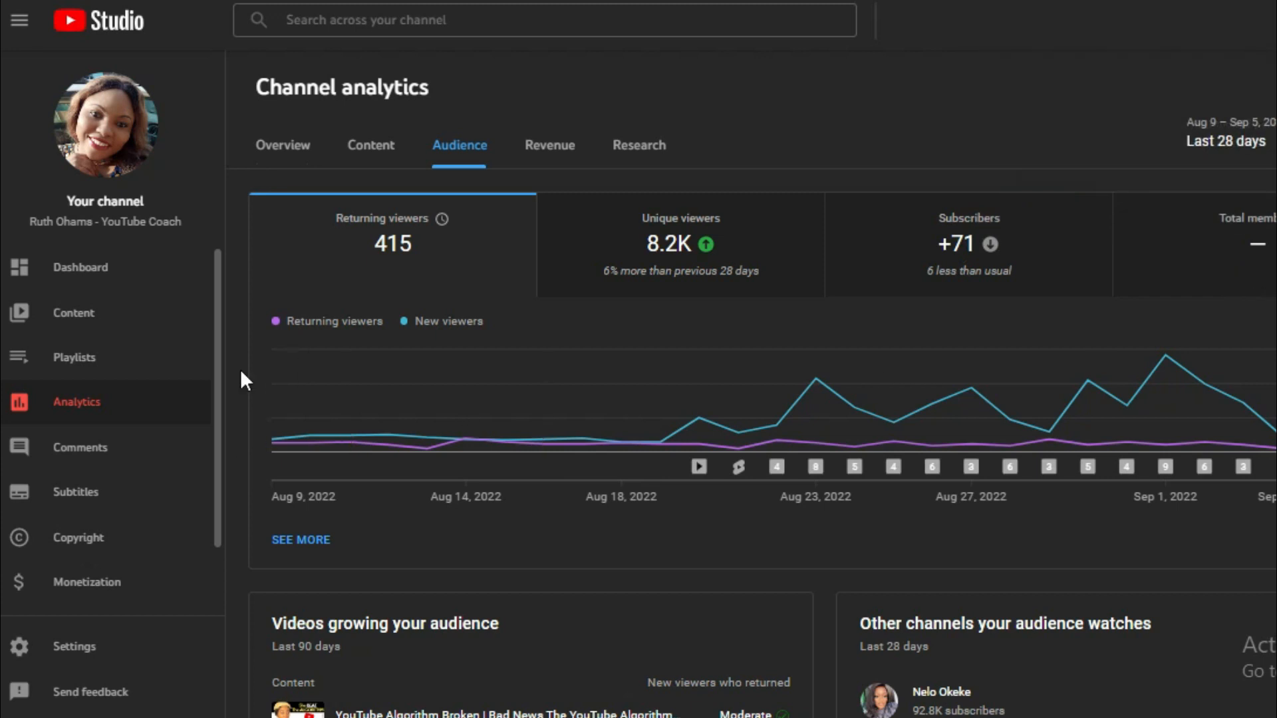
mouse_move(318, 342)
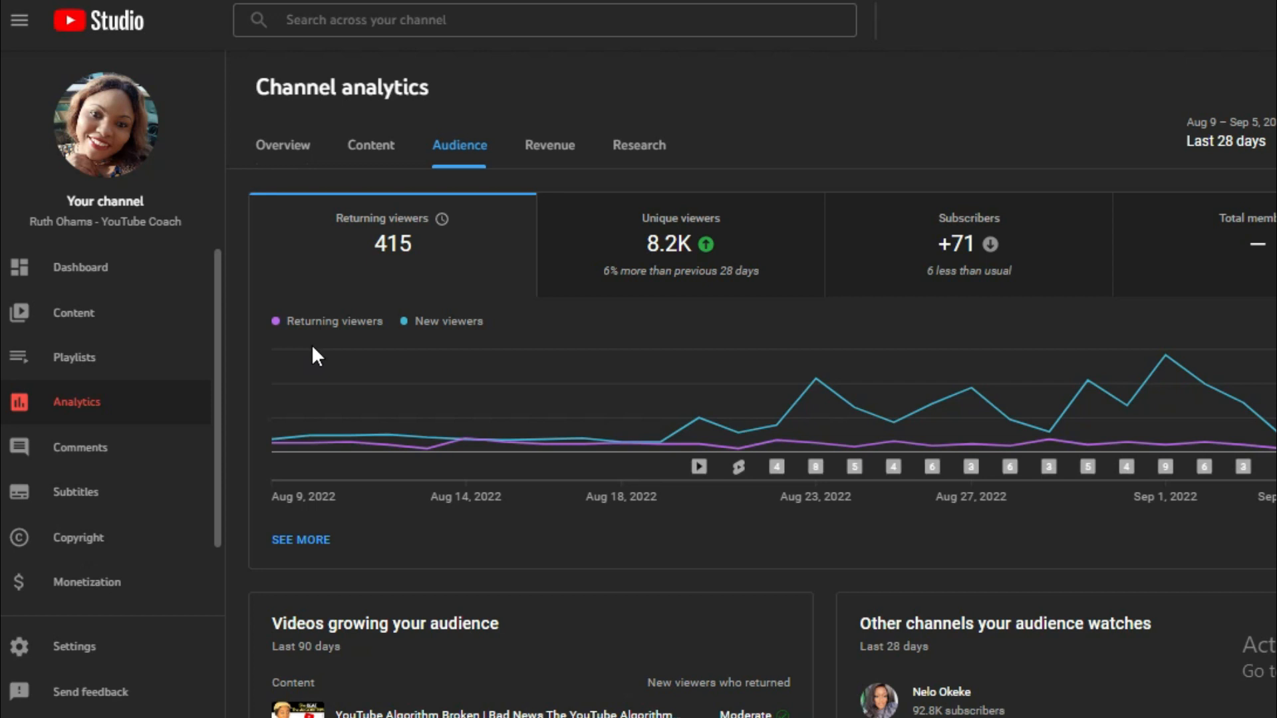
Expand the date range selector currently set to Last 28 days
left_click(1225, 140)
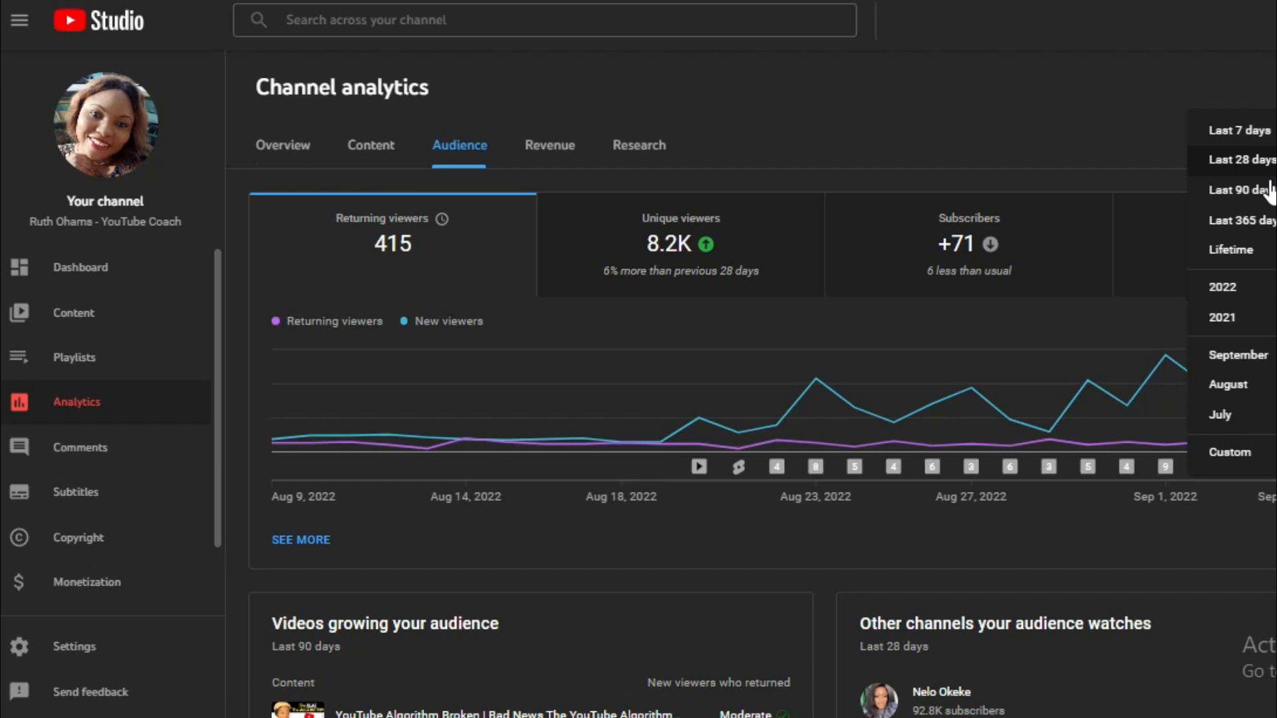
Set the Audience analytics period to Last 90 days (587 returning, 17.1K unique viewers)
left_click(1240, 191)
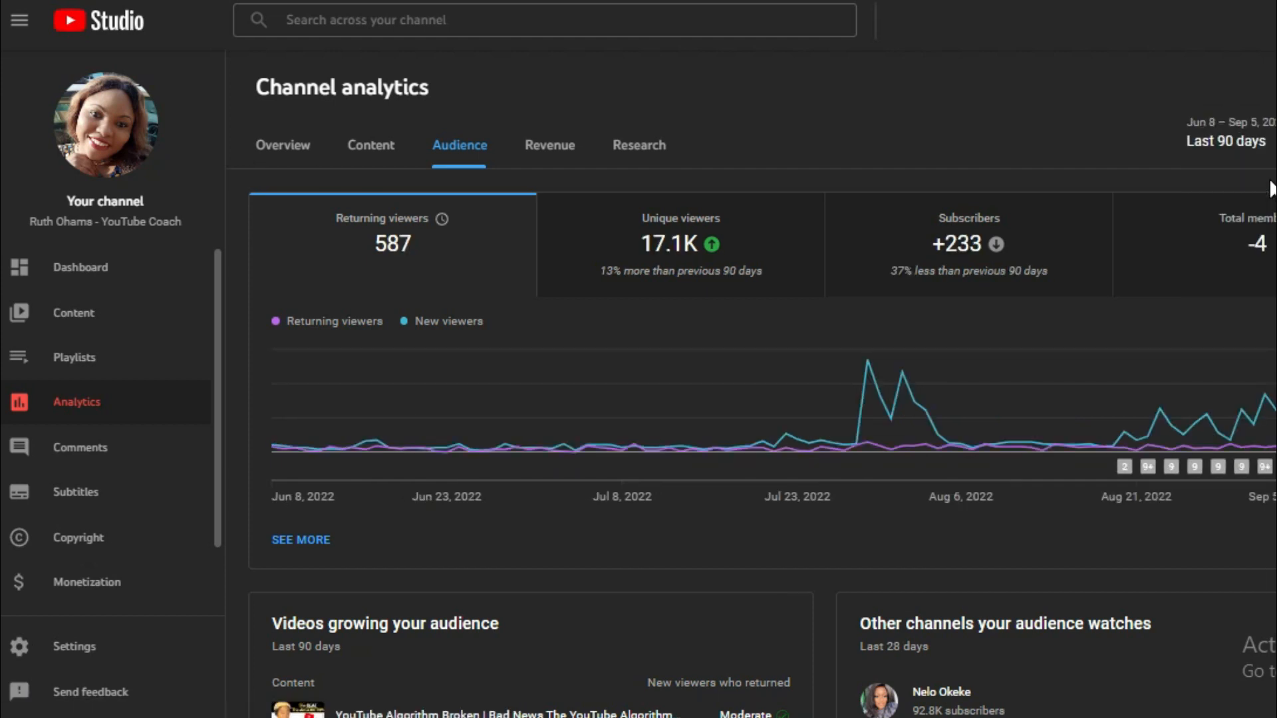
mouse_move(103, 124)
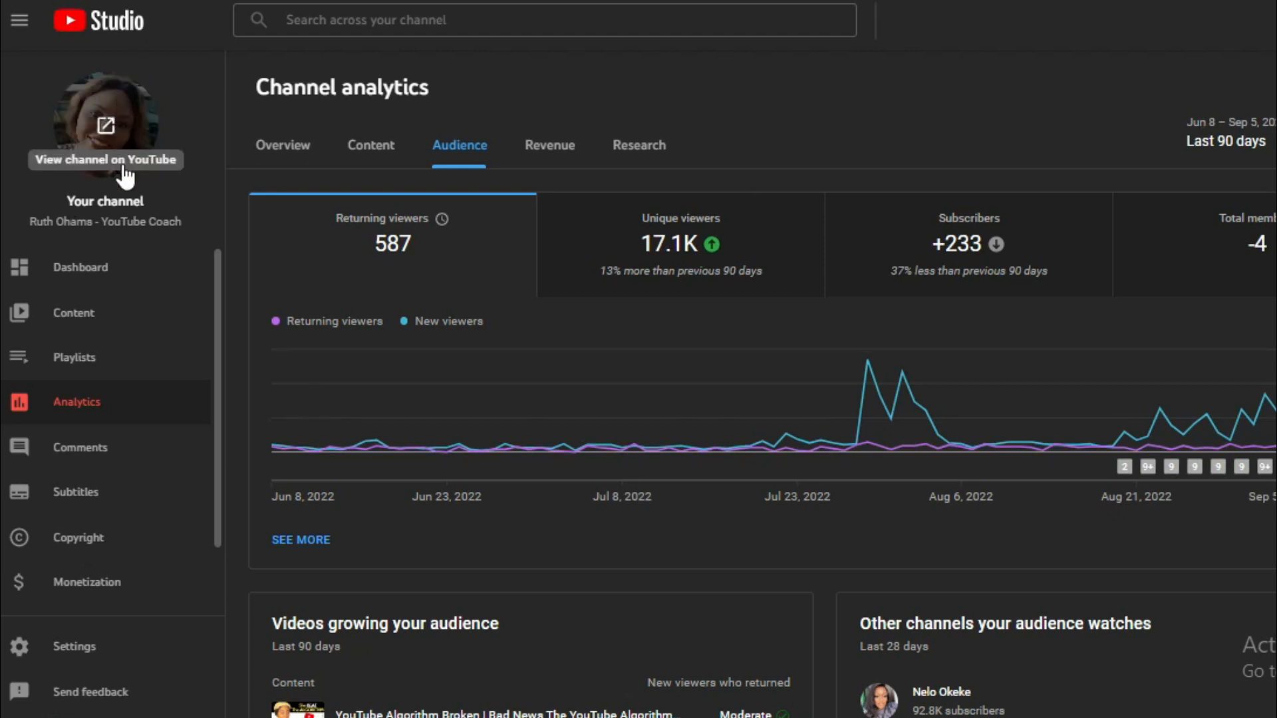
mouse_move(435, 449)
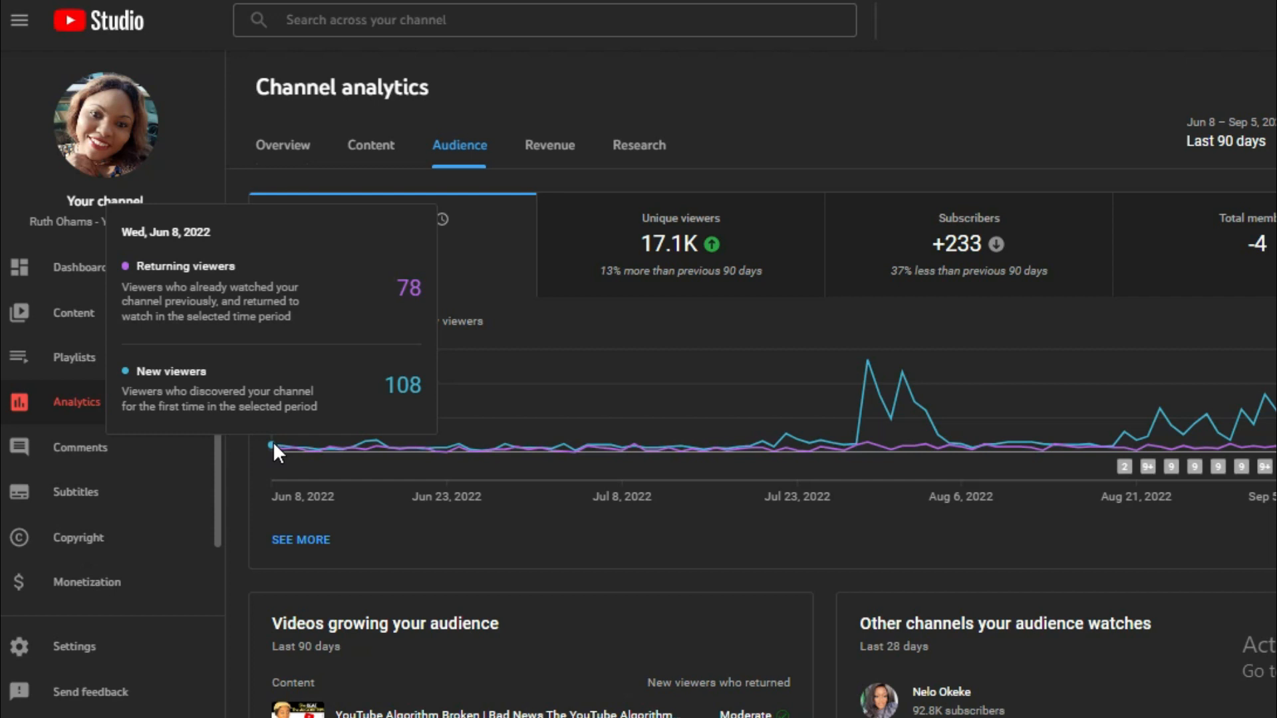
mouse_move(458, 446)
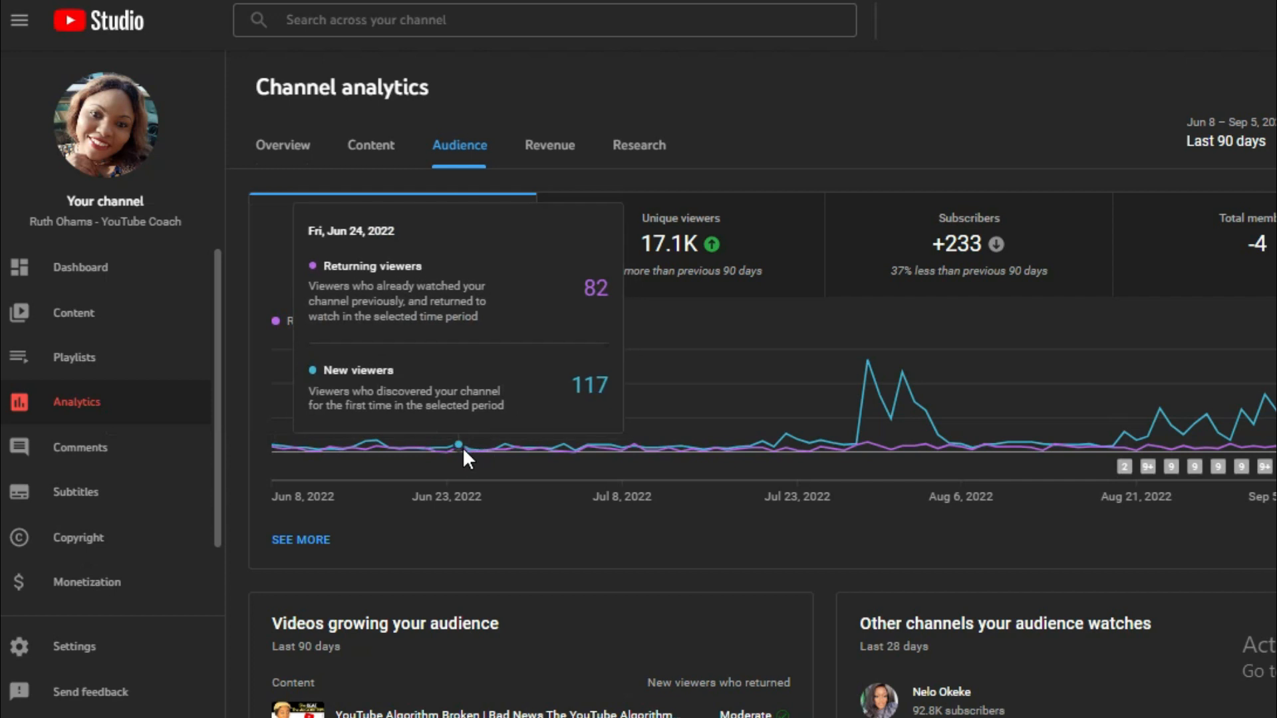
mouse_move(680, 446)
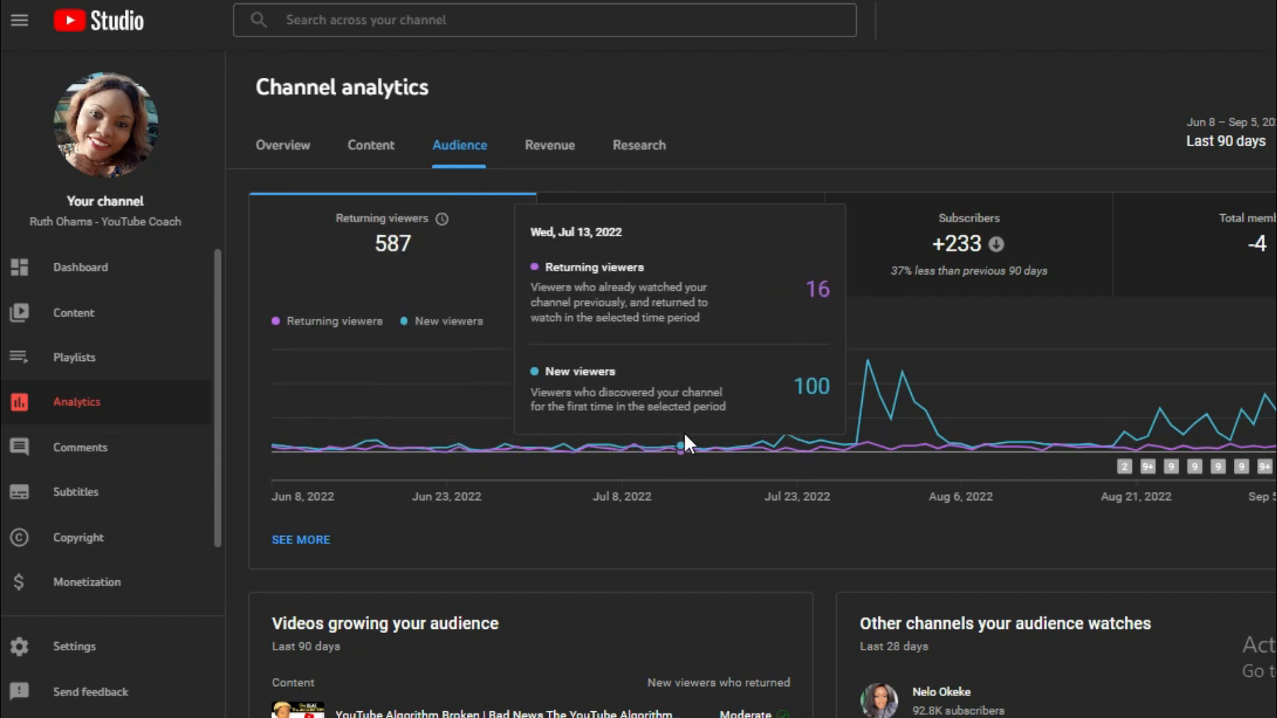
mouse_move(739, 448)
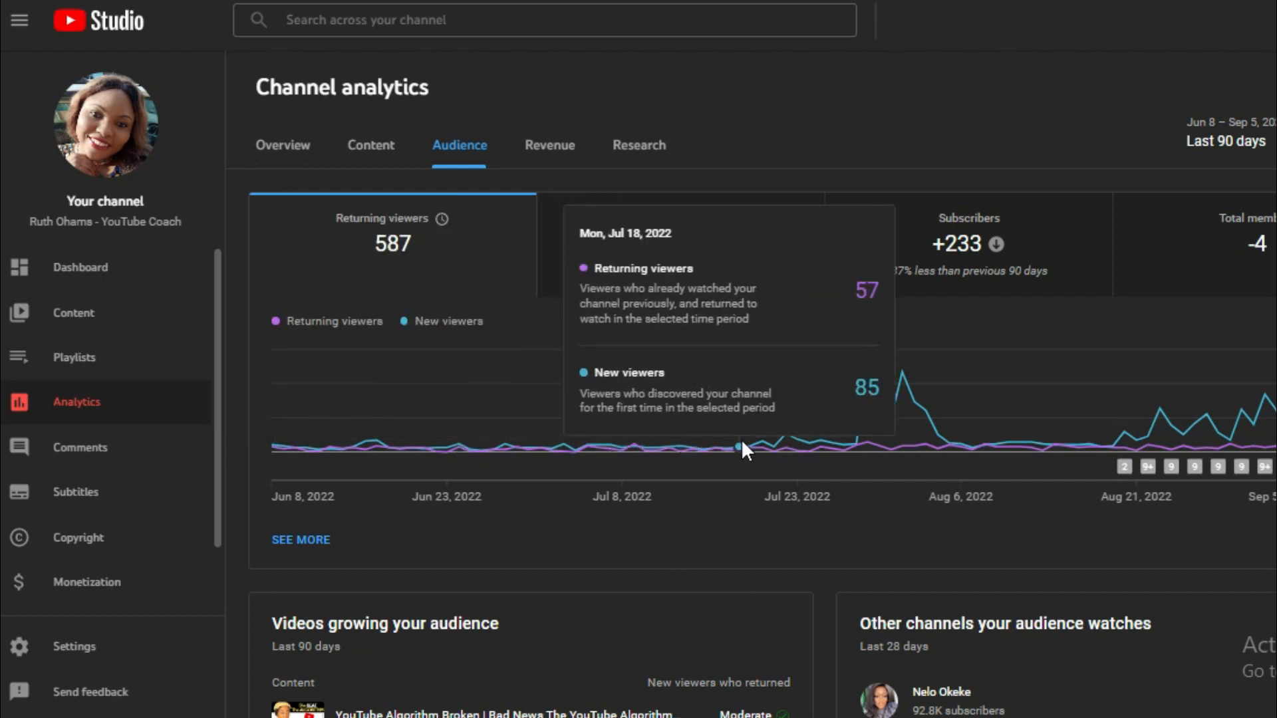
mouse_move(975, 454)
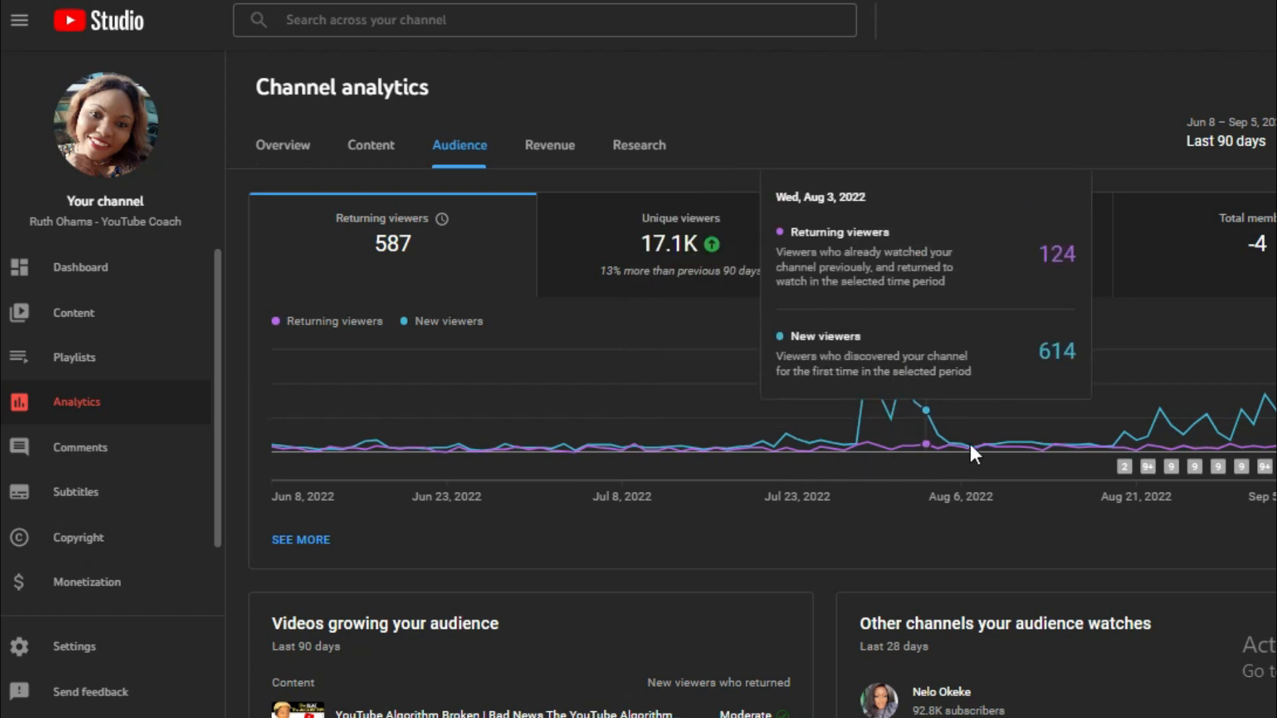
mouse_move(1055, 450)
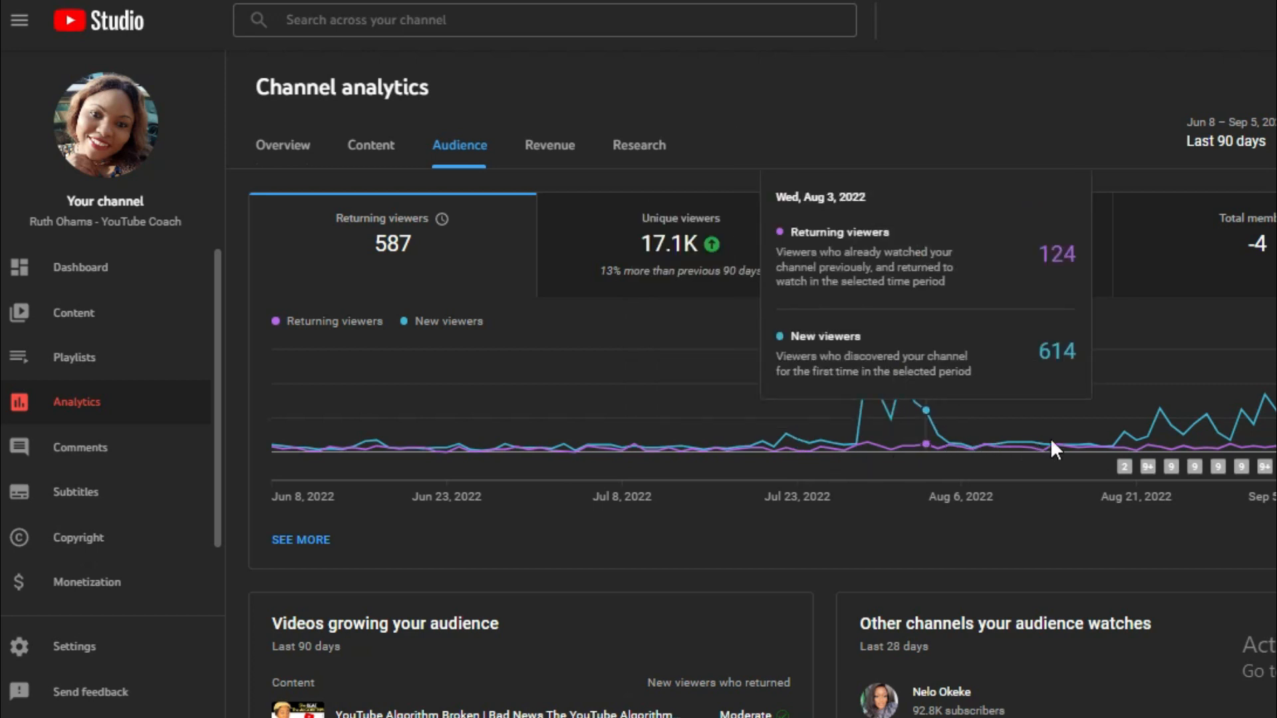
mouse_move(1151, 452)
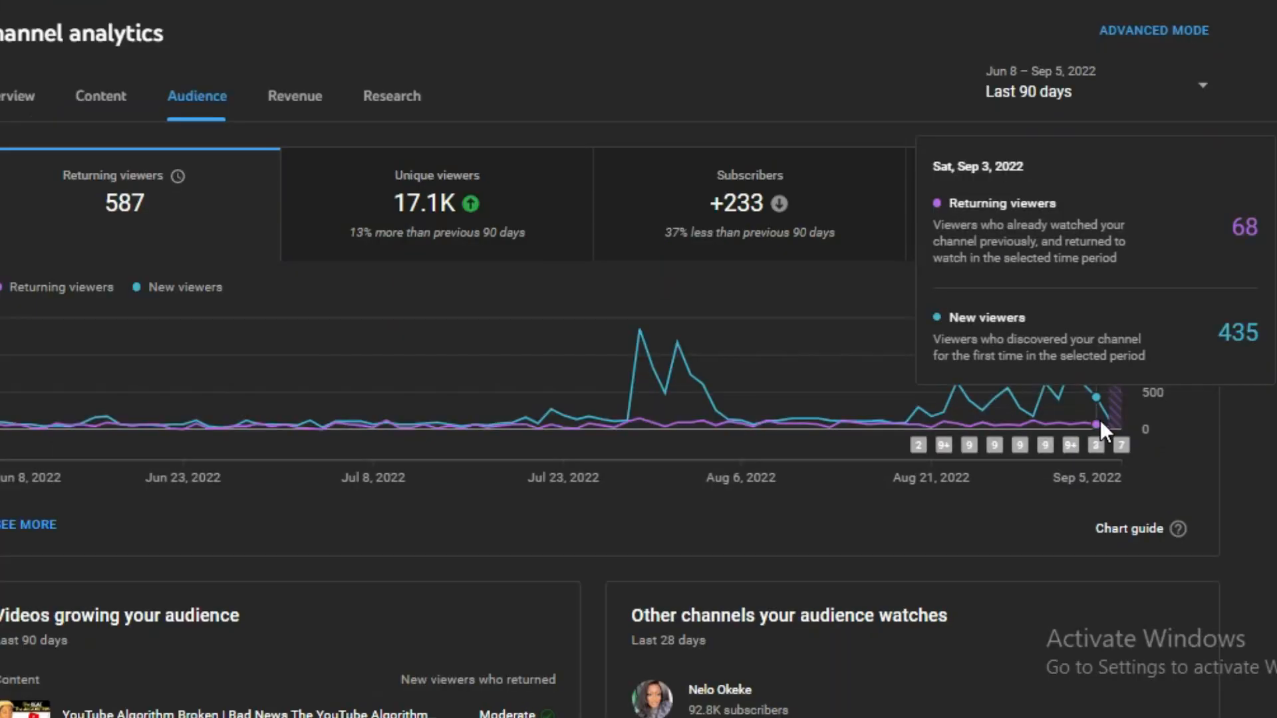
mouse_move(1108, 422)
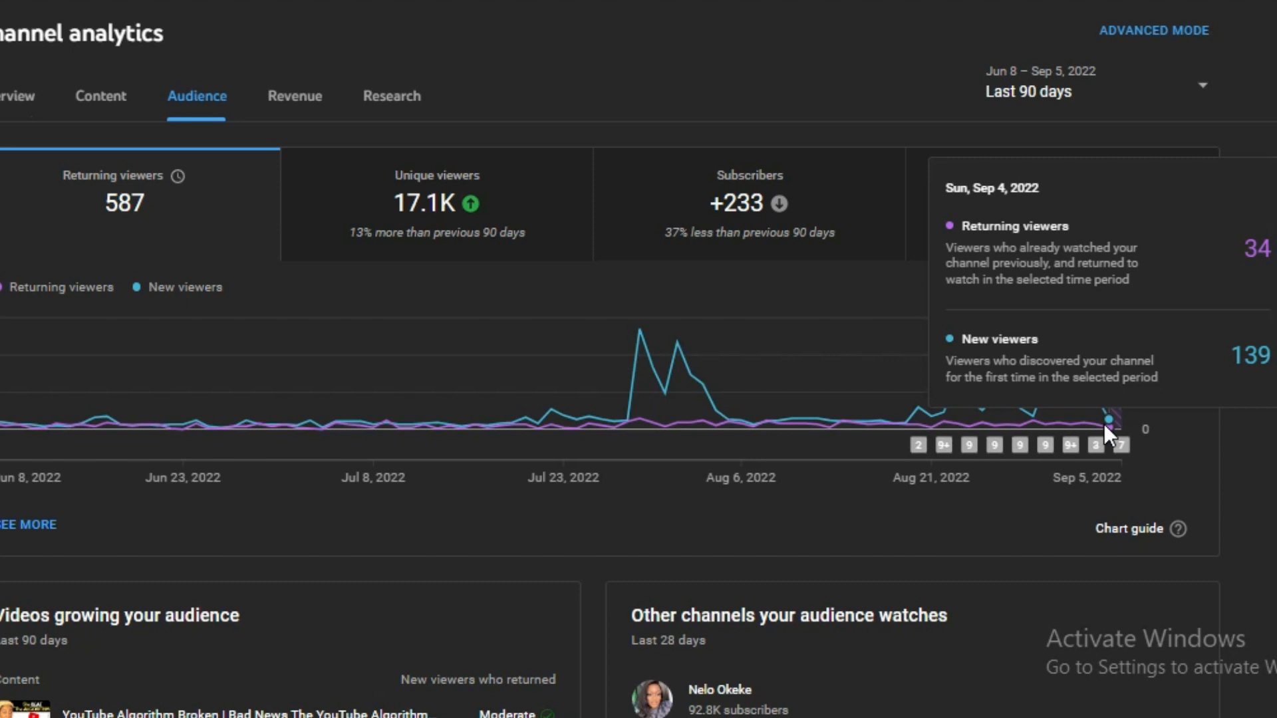
mouse_move(640, 371)
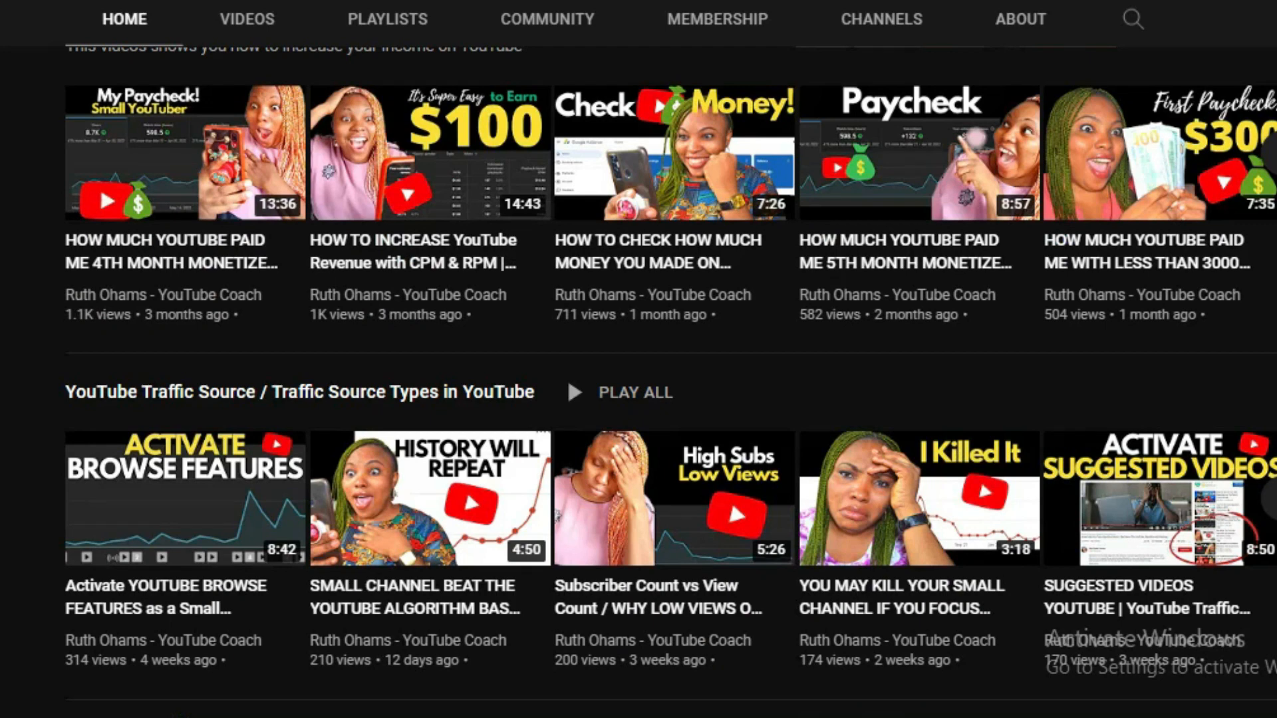
mouse_move(582, 38)
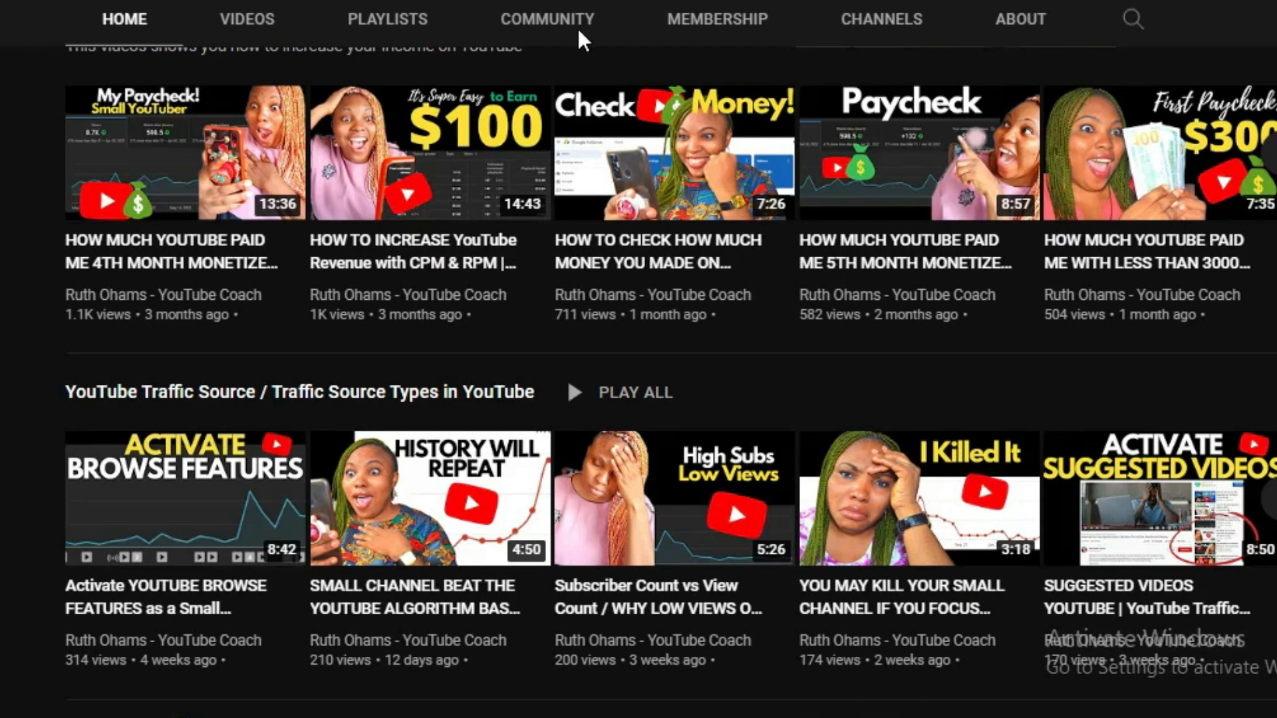
scroll("down", 3)
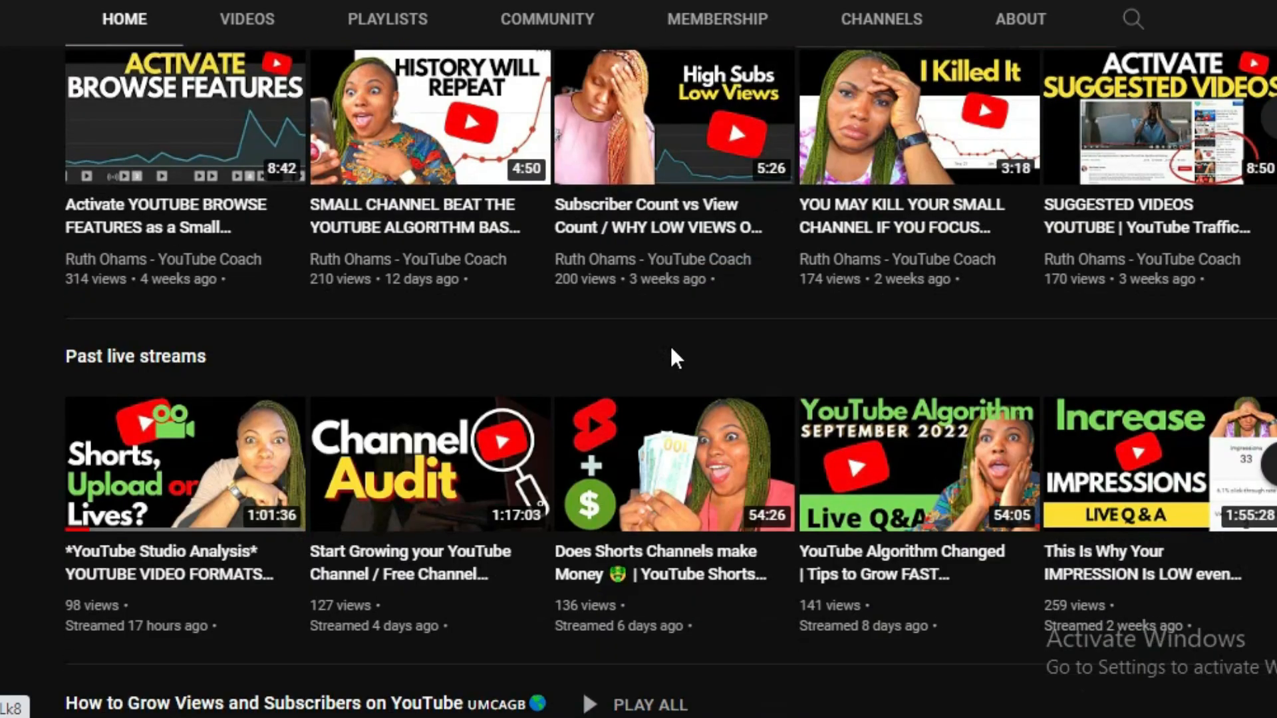
scroll("down", 3)
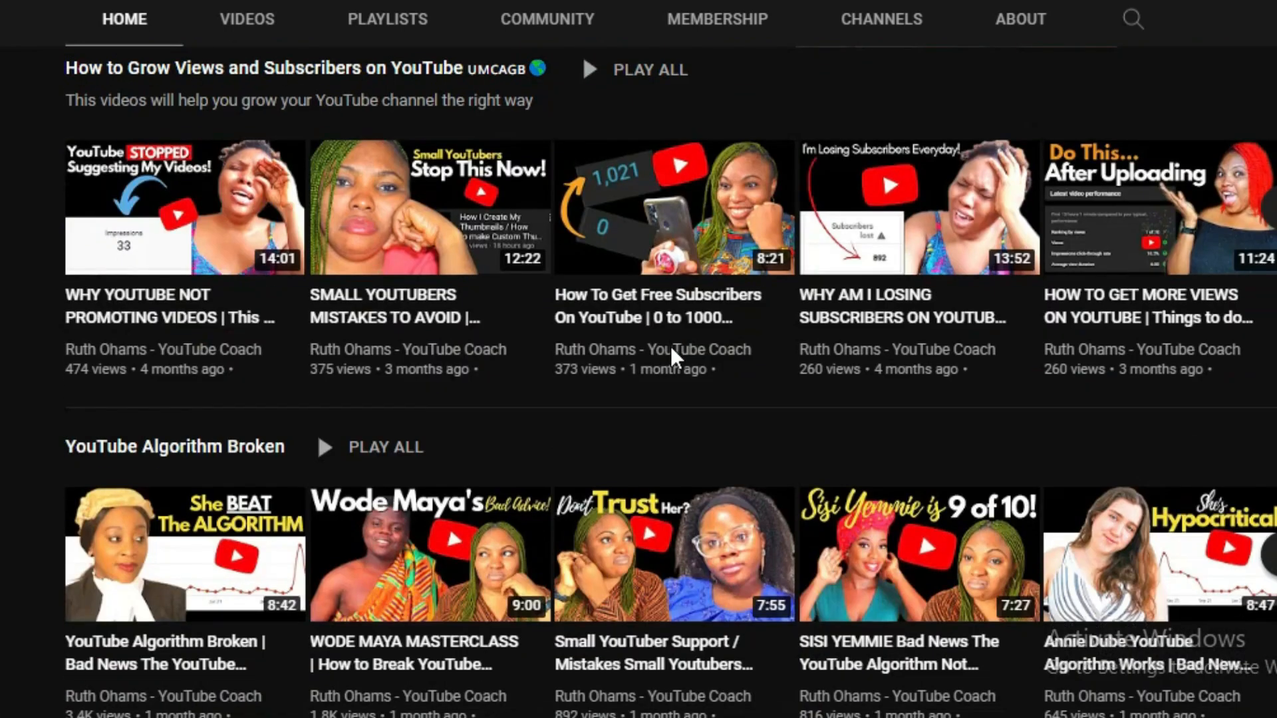
scroll("down", 3)
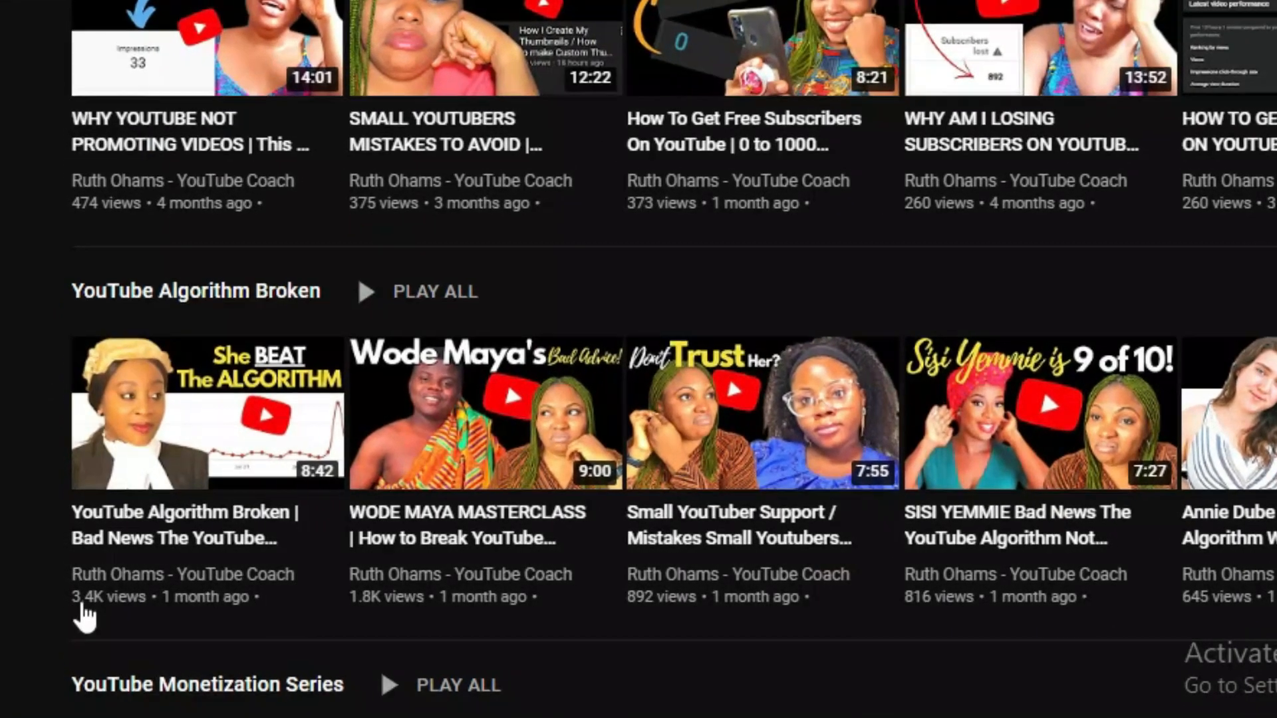
scroll("down", 3)
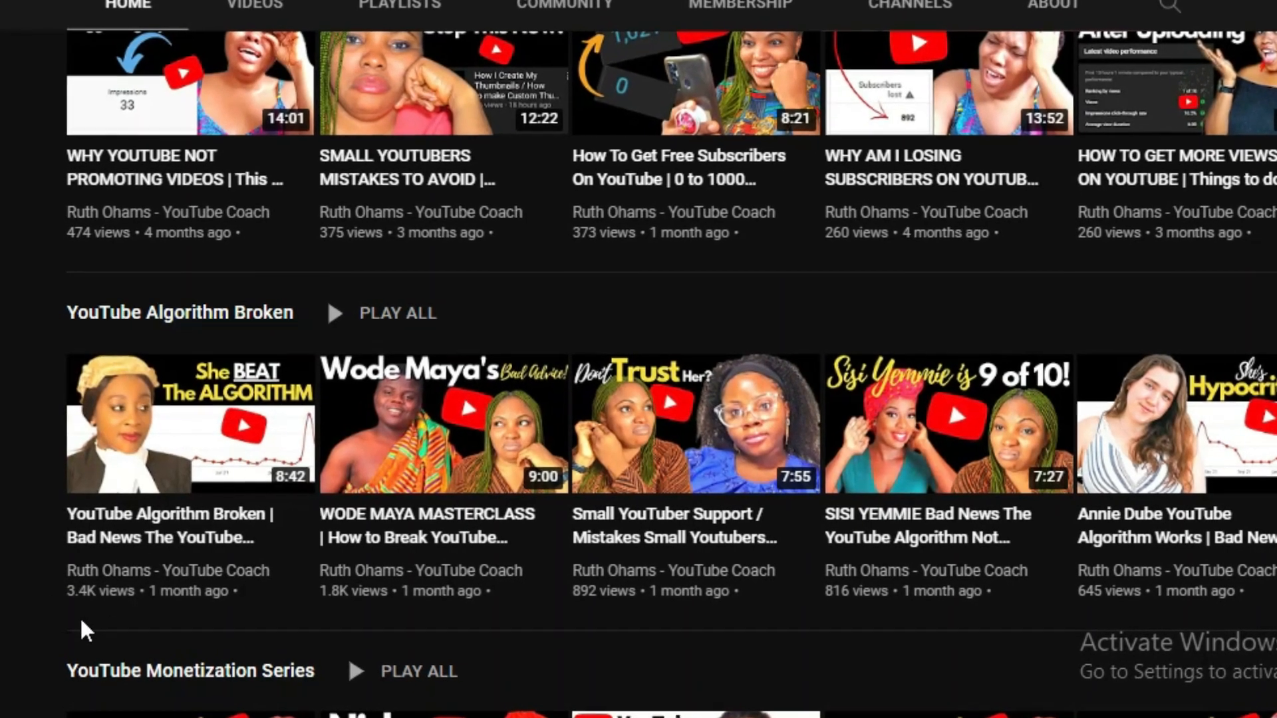
scroll("down", 3)
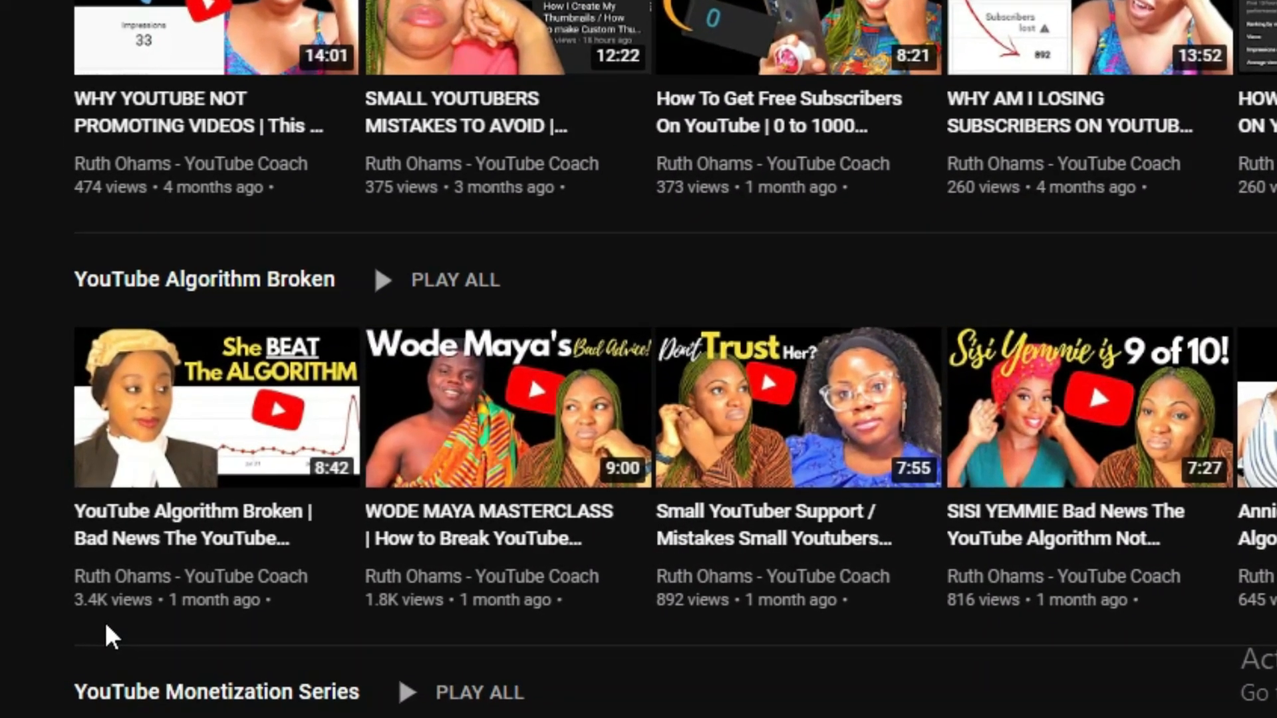
scroll("down", 3)
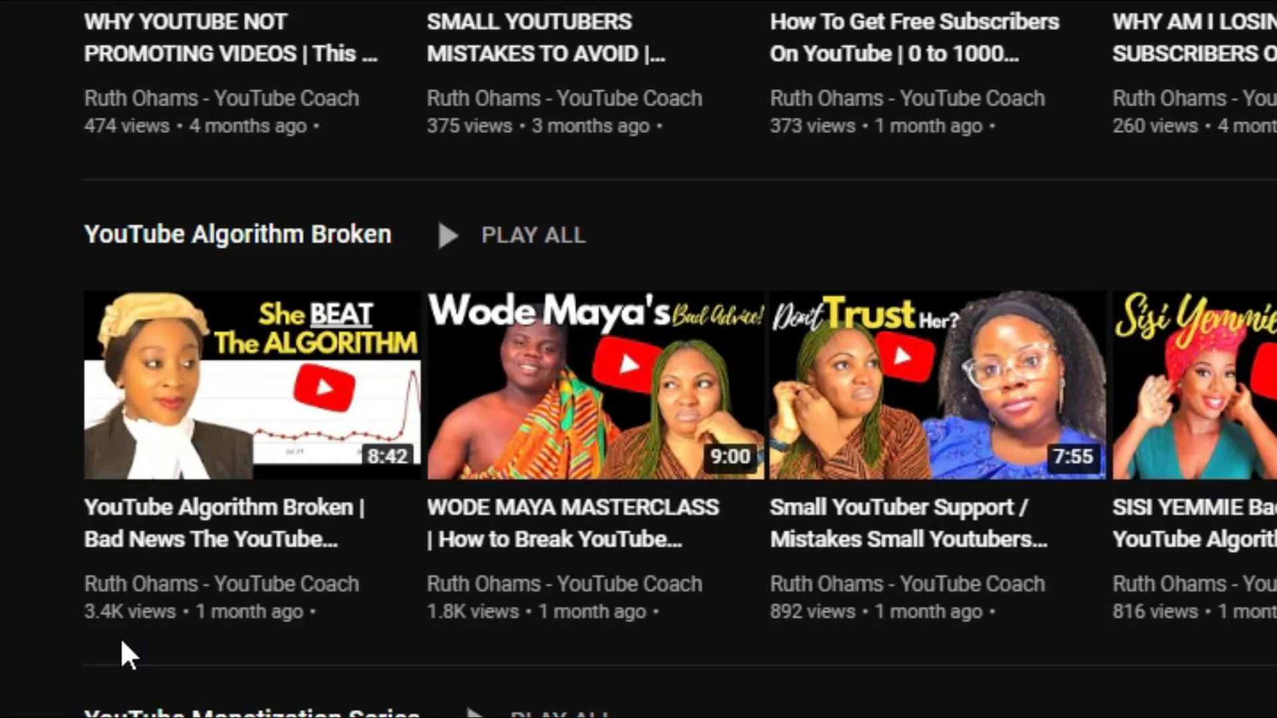
scroll("down", 3)
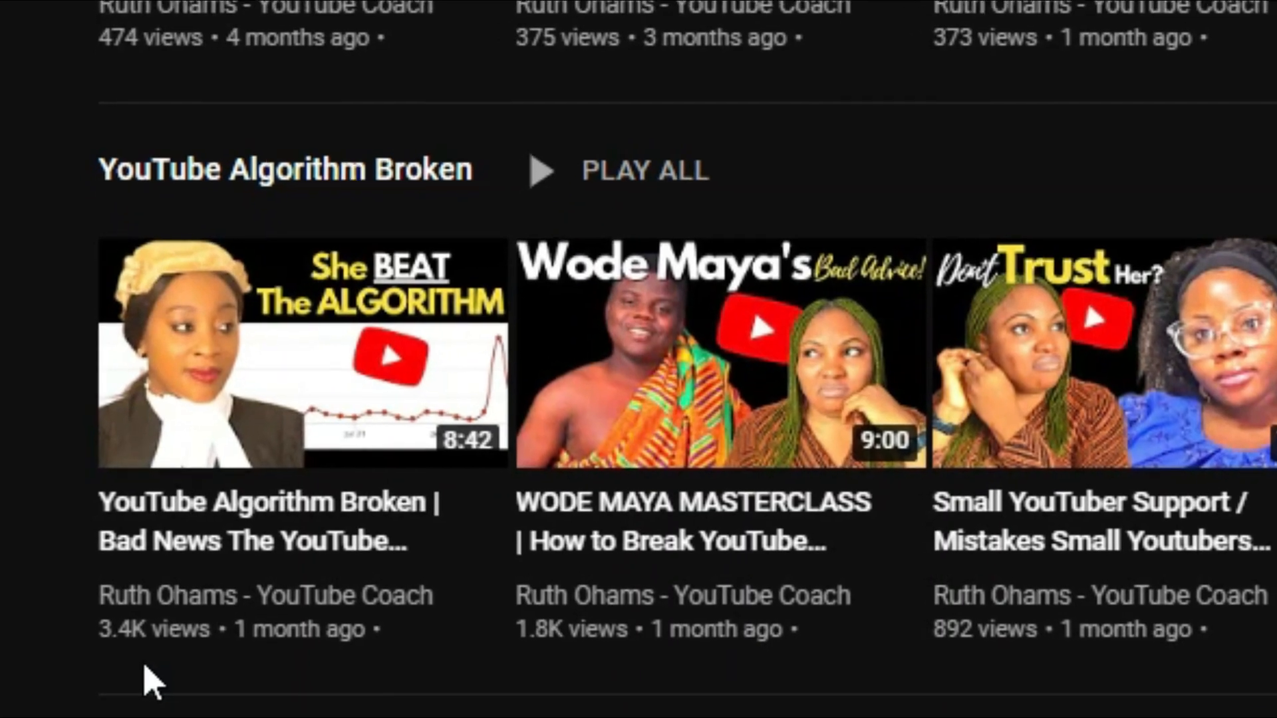
scroll("down", 3)
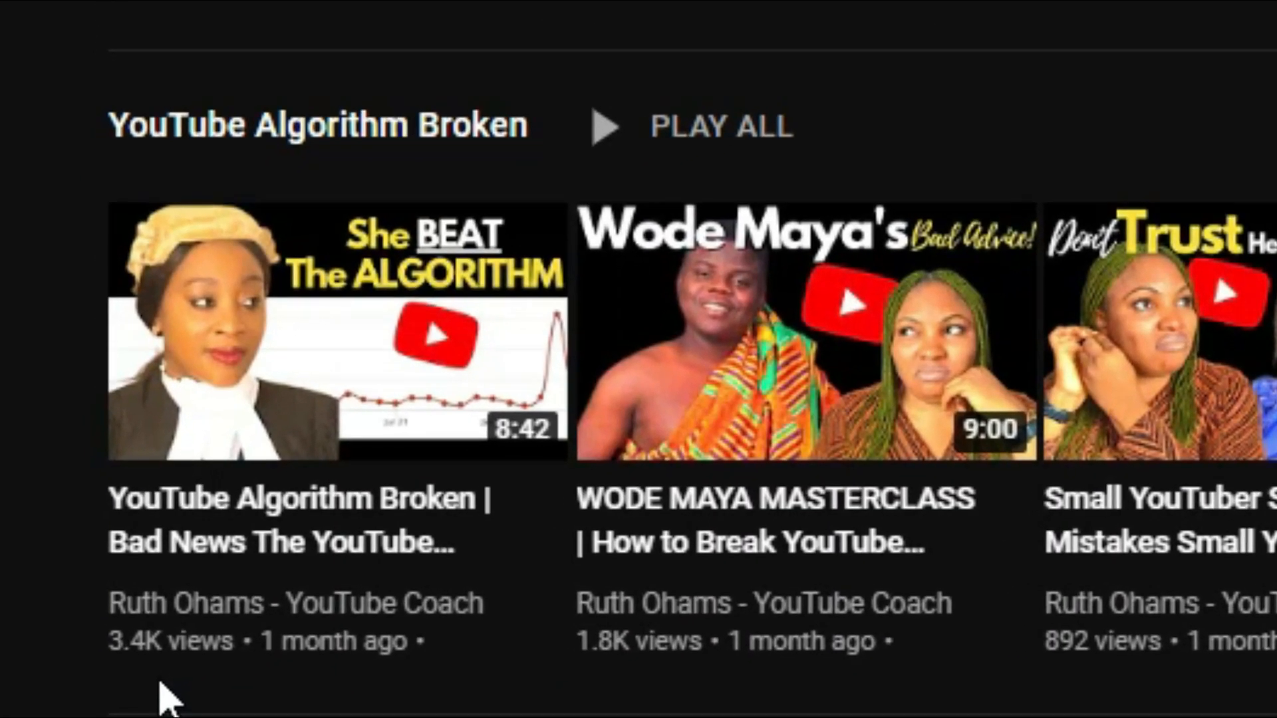
scroll("down", 3)
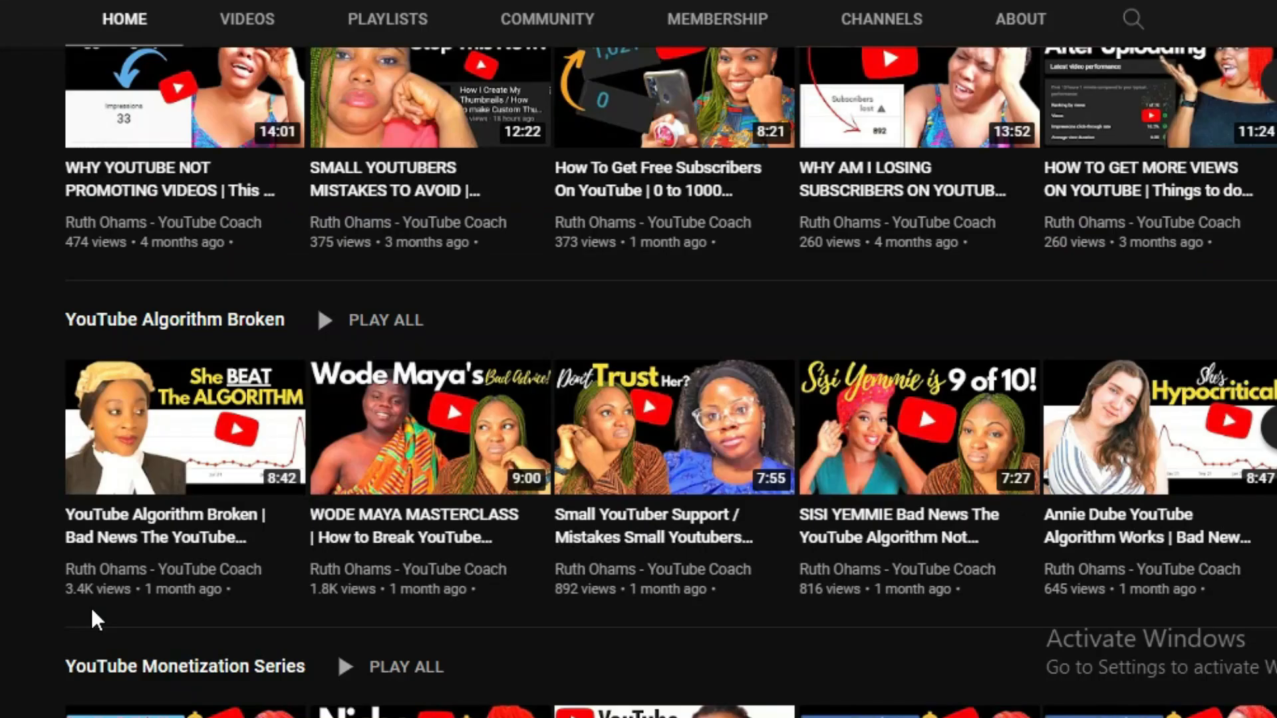
scroll("down", 3)
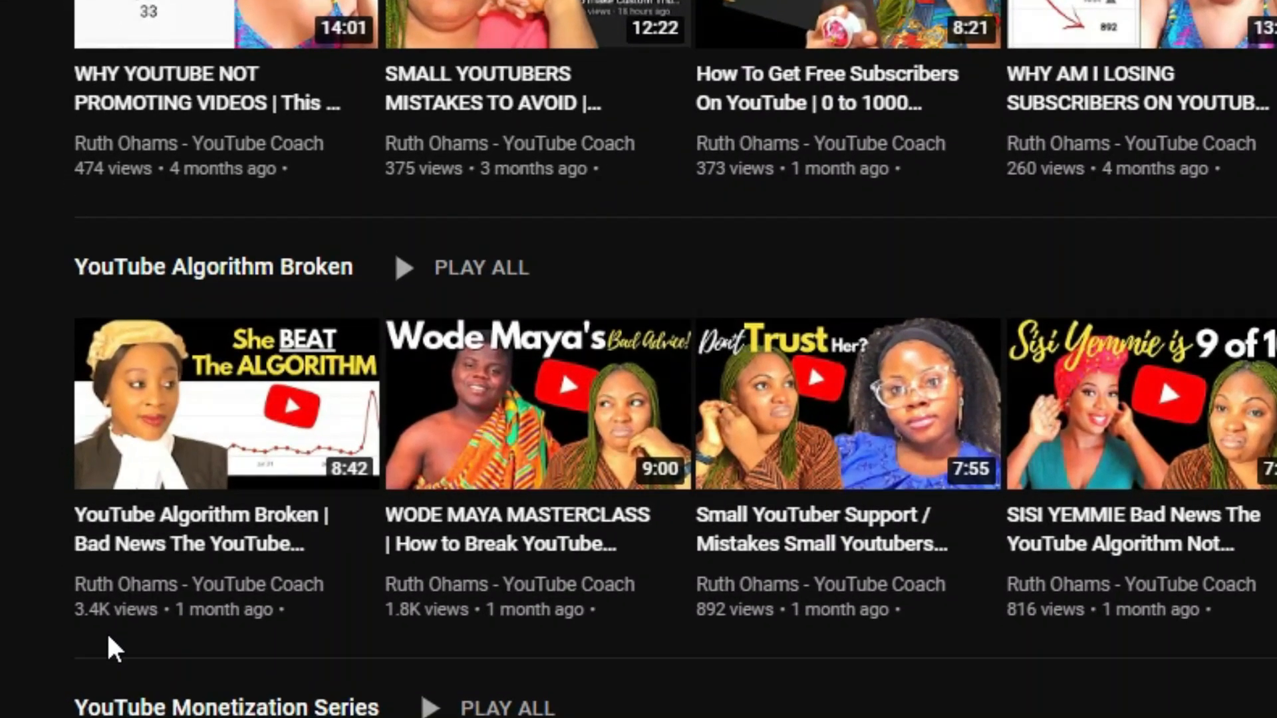
scroll("down", 3)
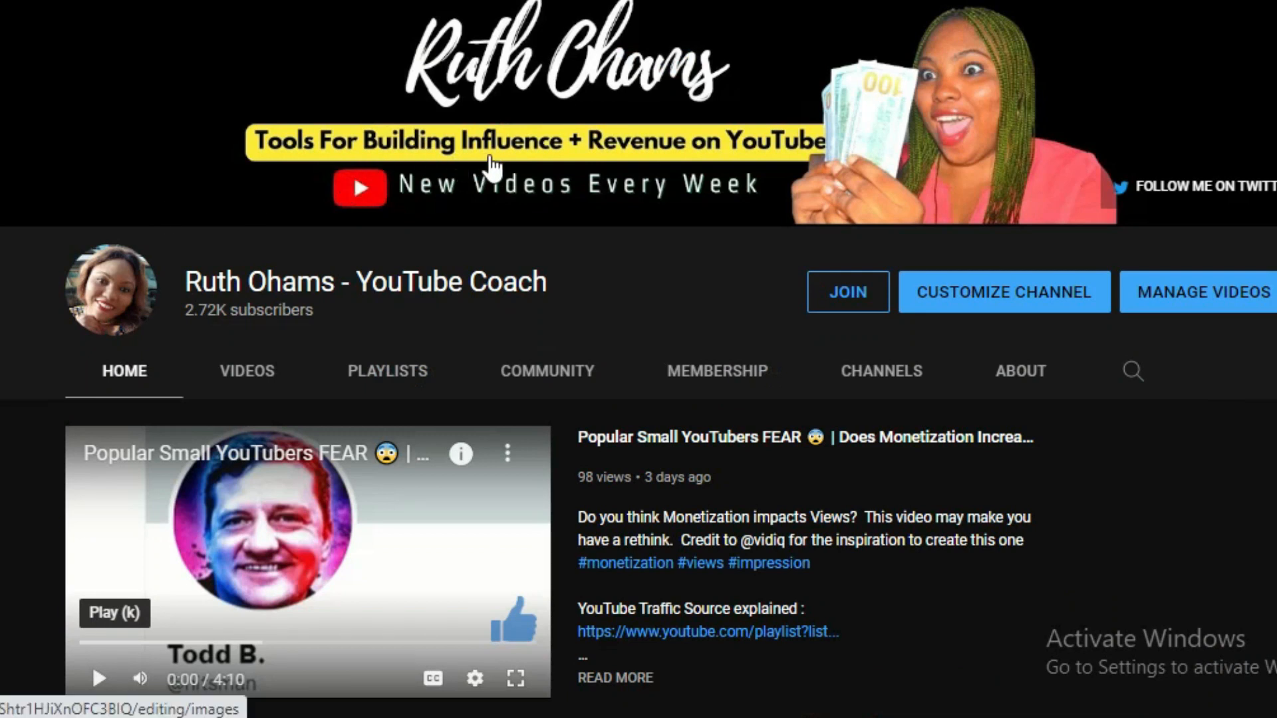
mouse_move(701, 171)
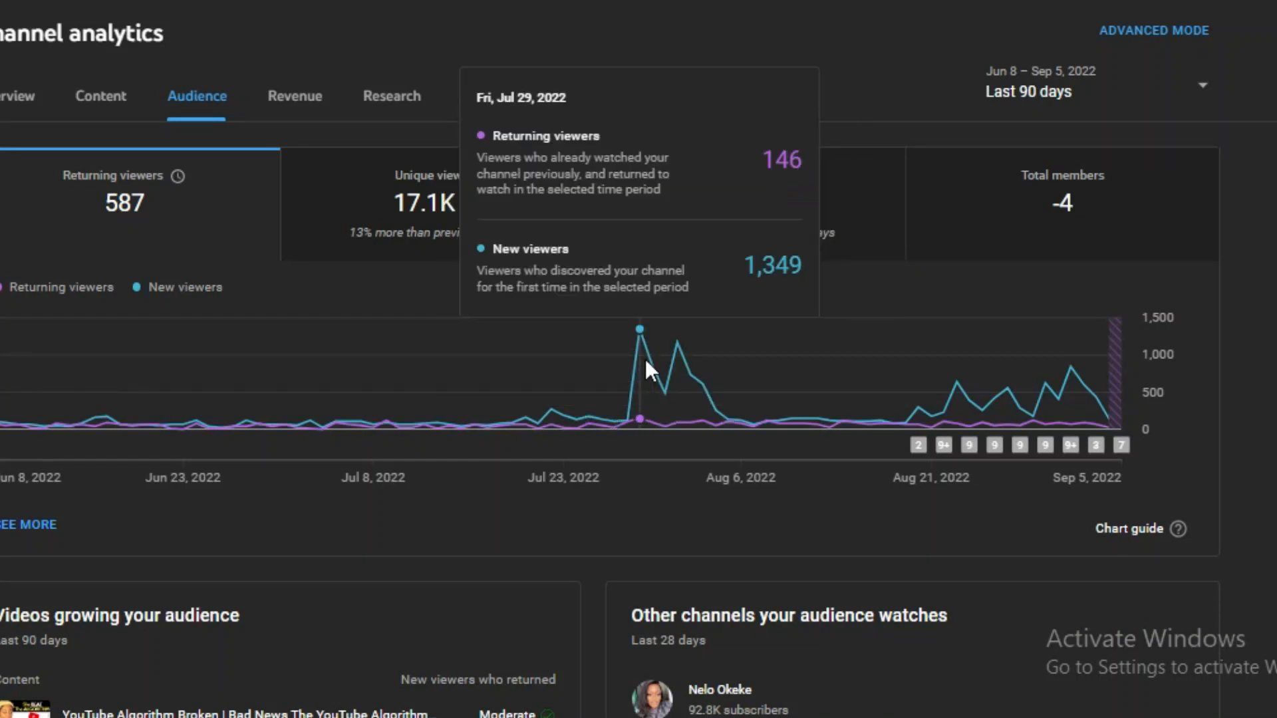
mouse_move(679, 390)
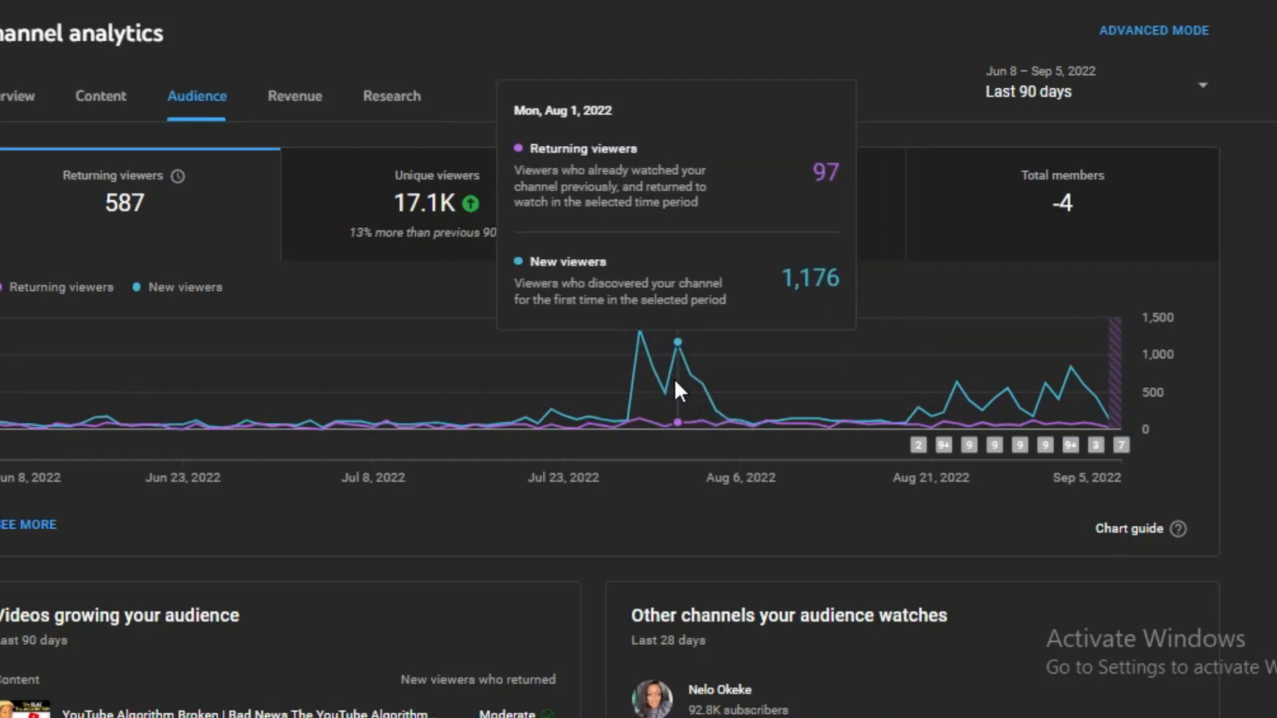
mouse_move(741, 421)
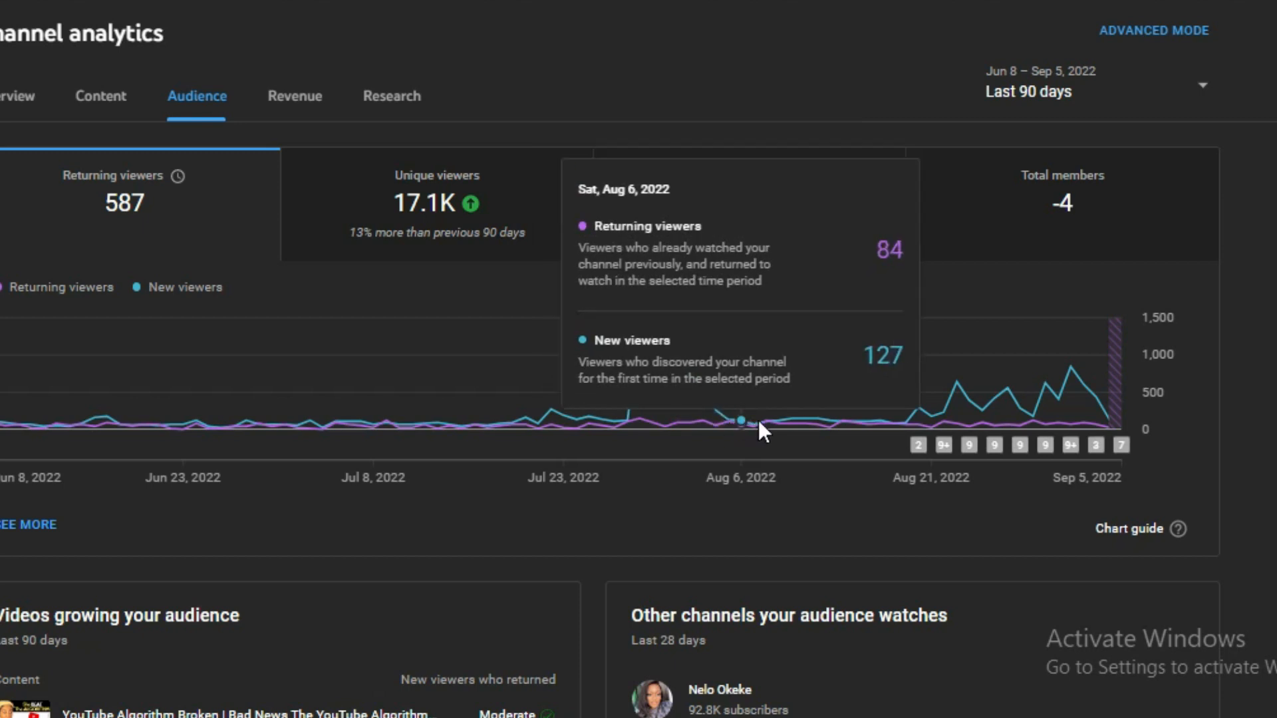
mouse_move(822, 430)
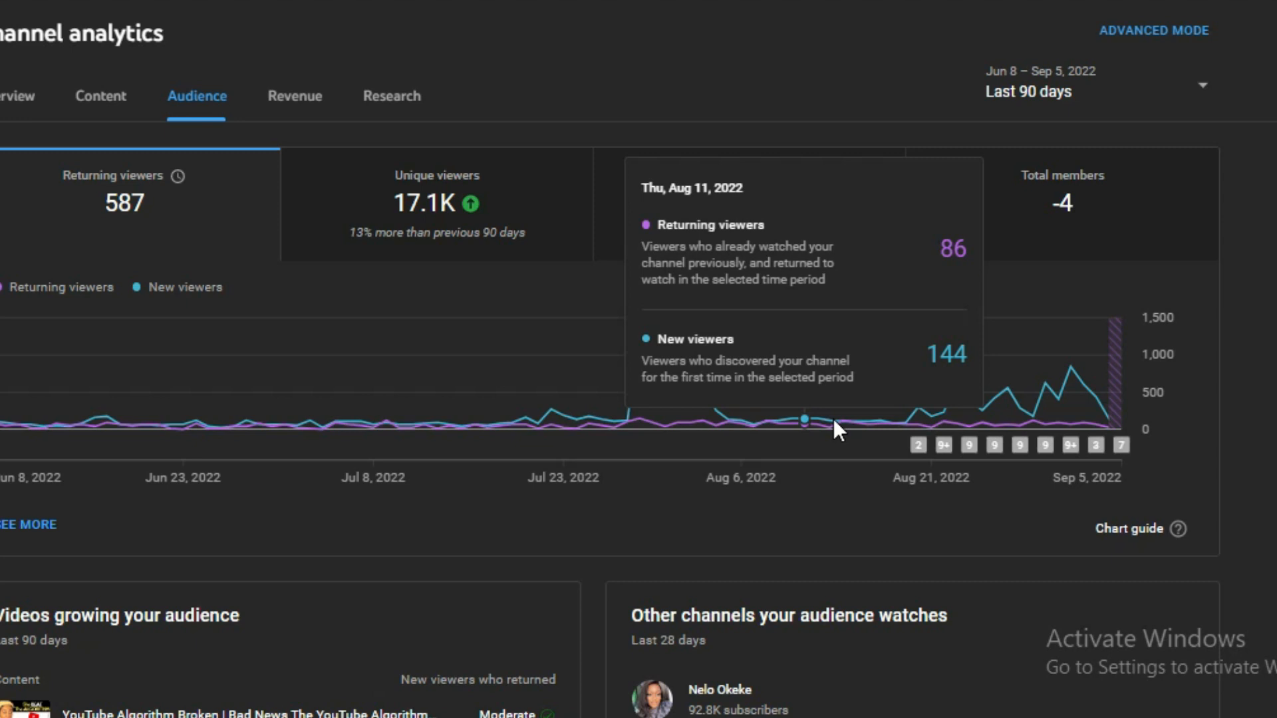
mouse_move(631, 429)
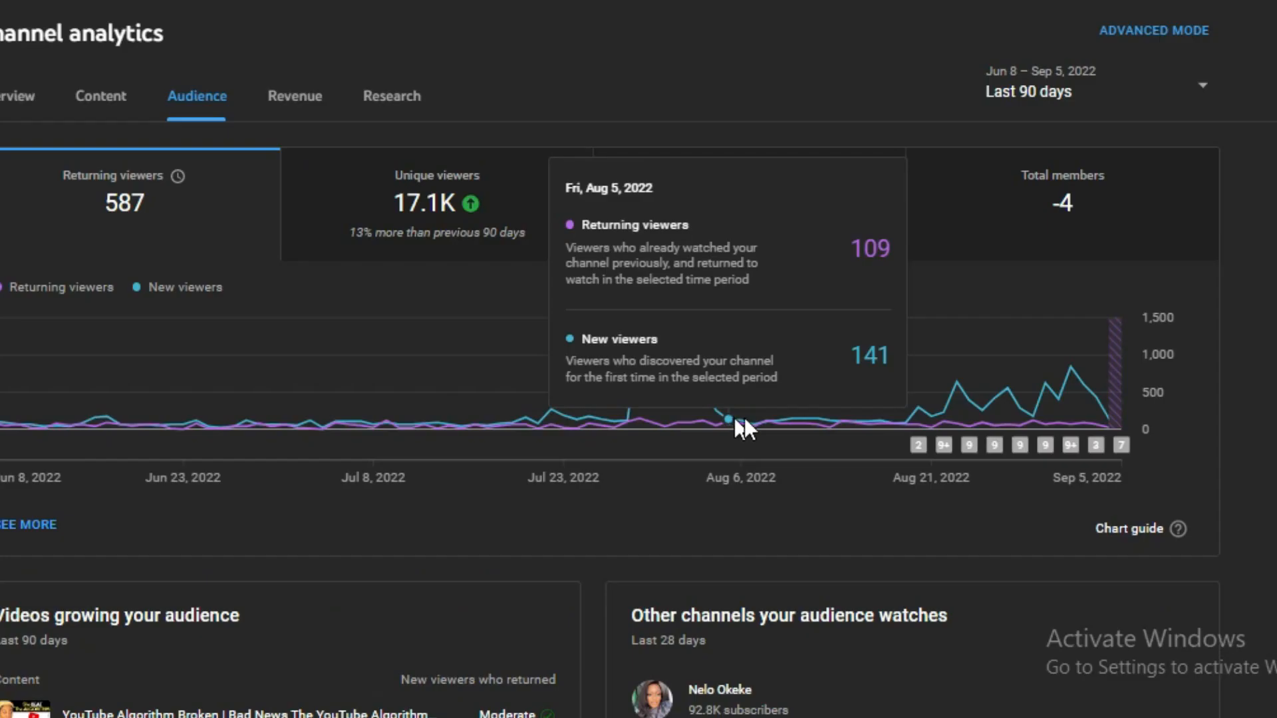
mouse_move(908, 429)
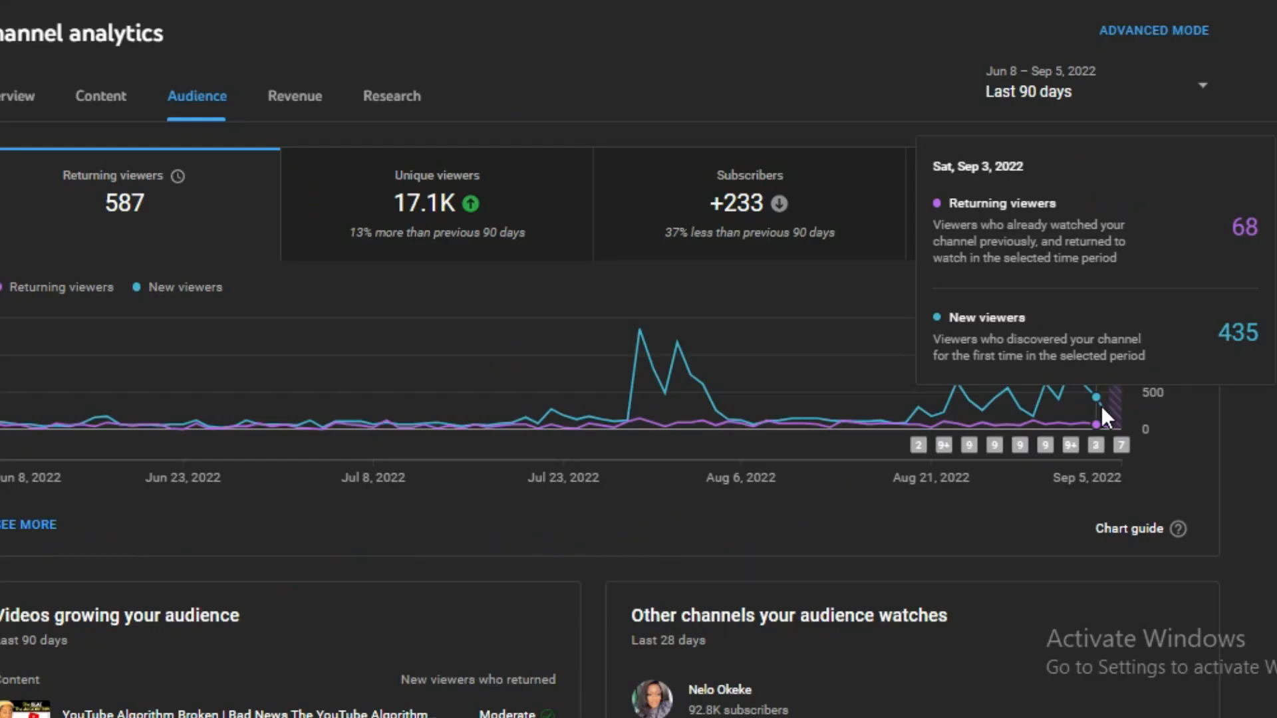
Switch over to the channel's YouTube home page after reading the 90-day graph
left_click(1153, 31)
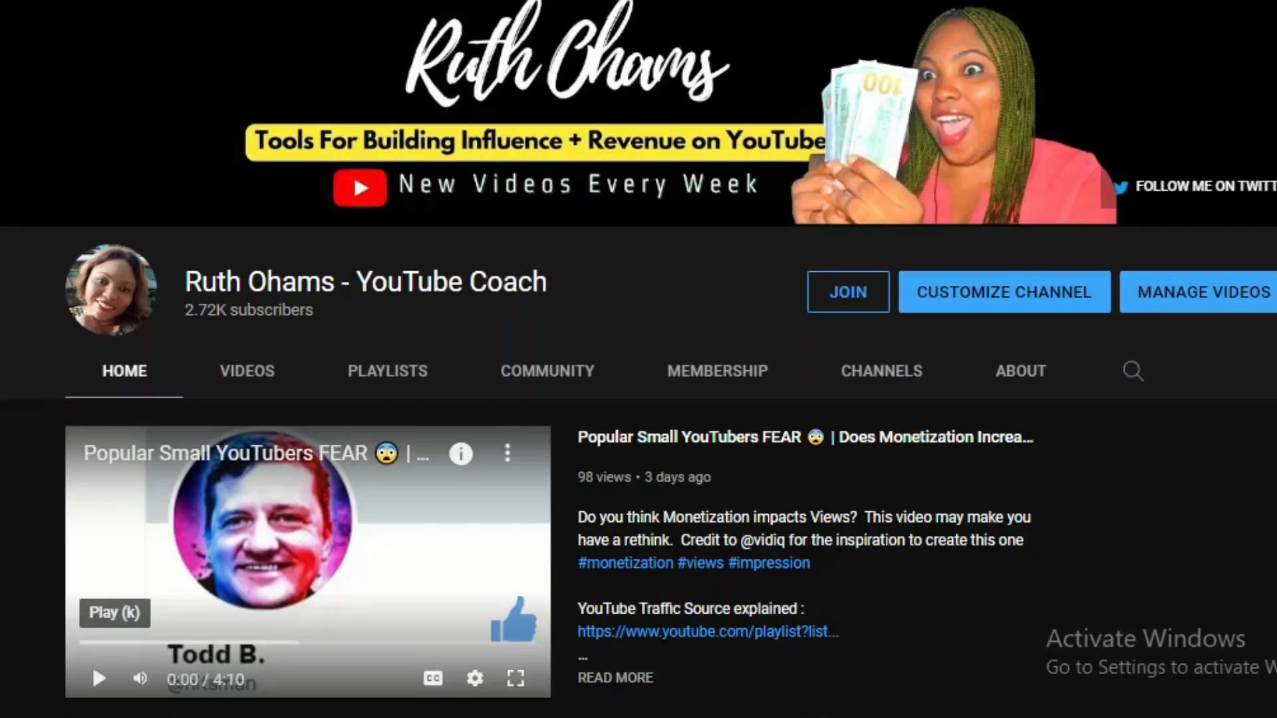
Scroll the channel home page down to the Past live streams row
scroll("down", 3)
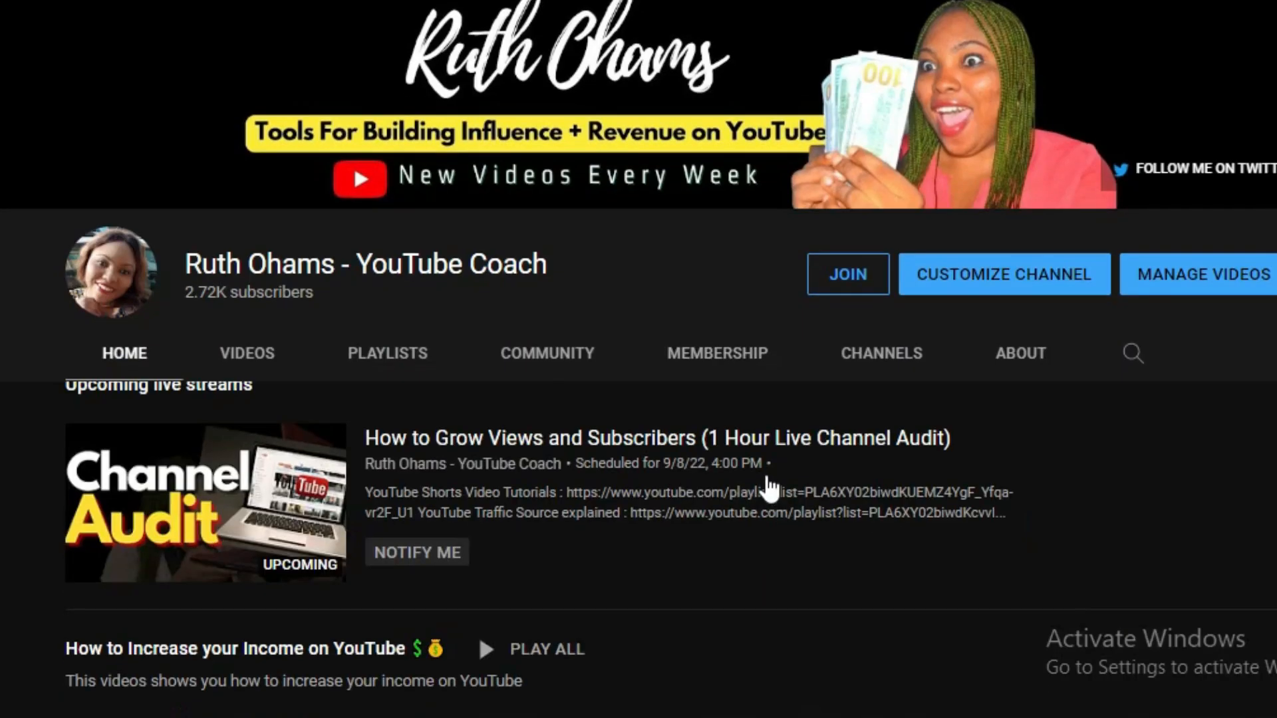
scroll("down", 3)
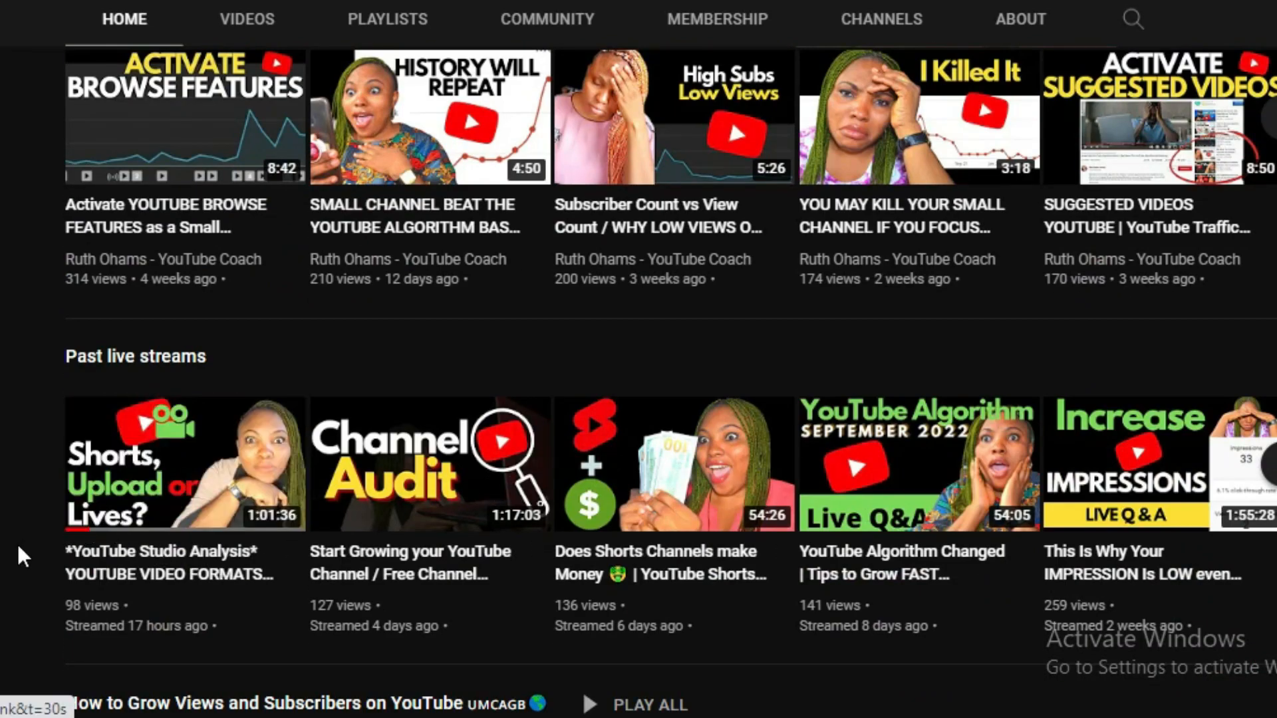
scroll("down", 3)
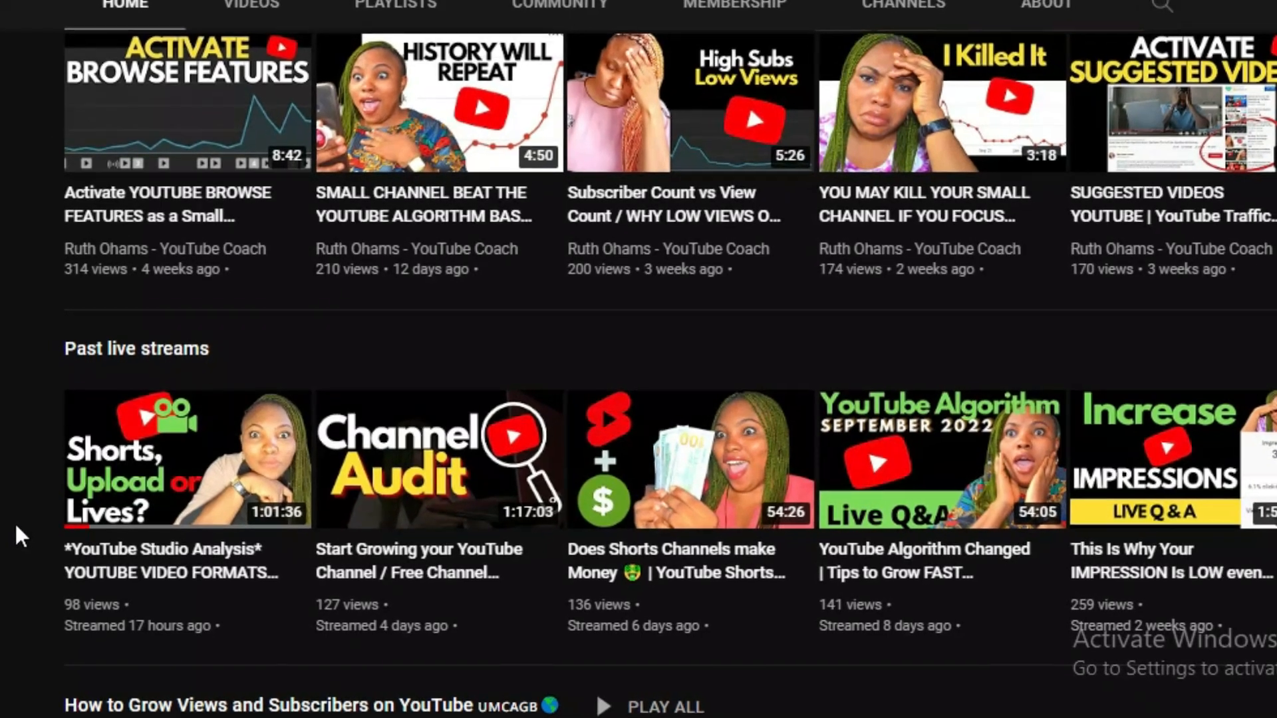
scroll("down", 3)
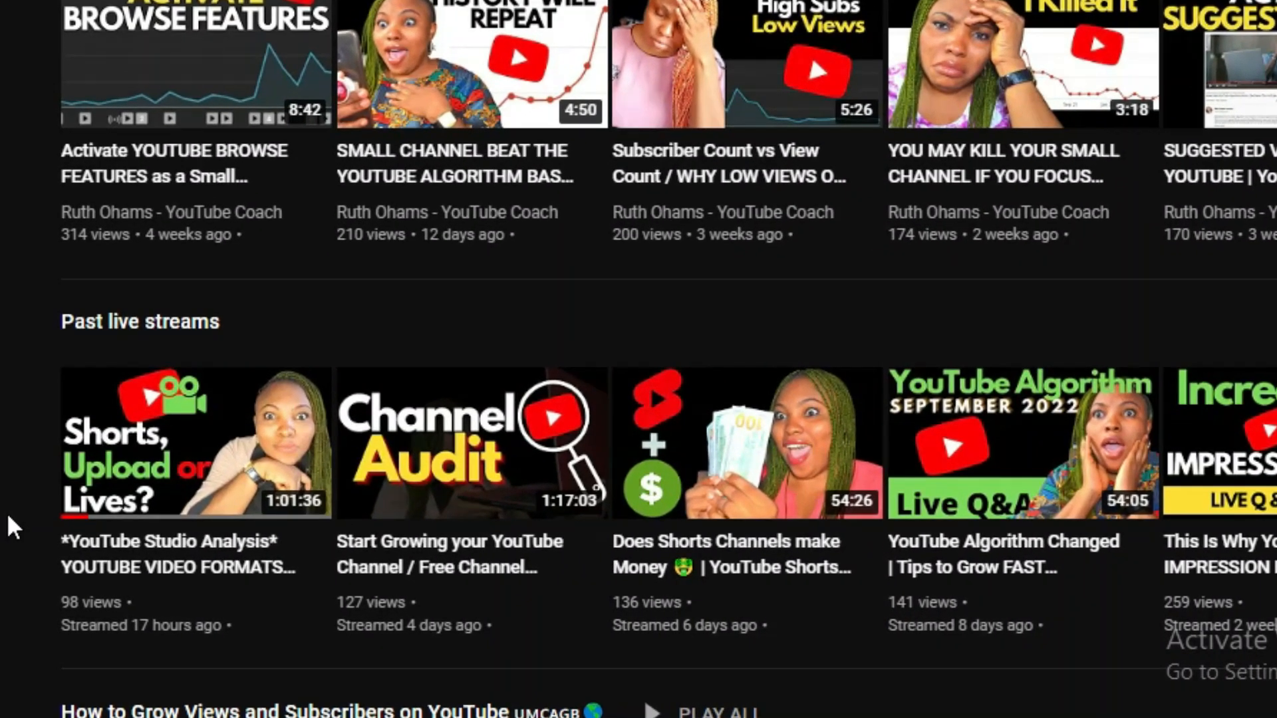
scroll("down", 3)
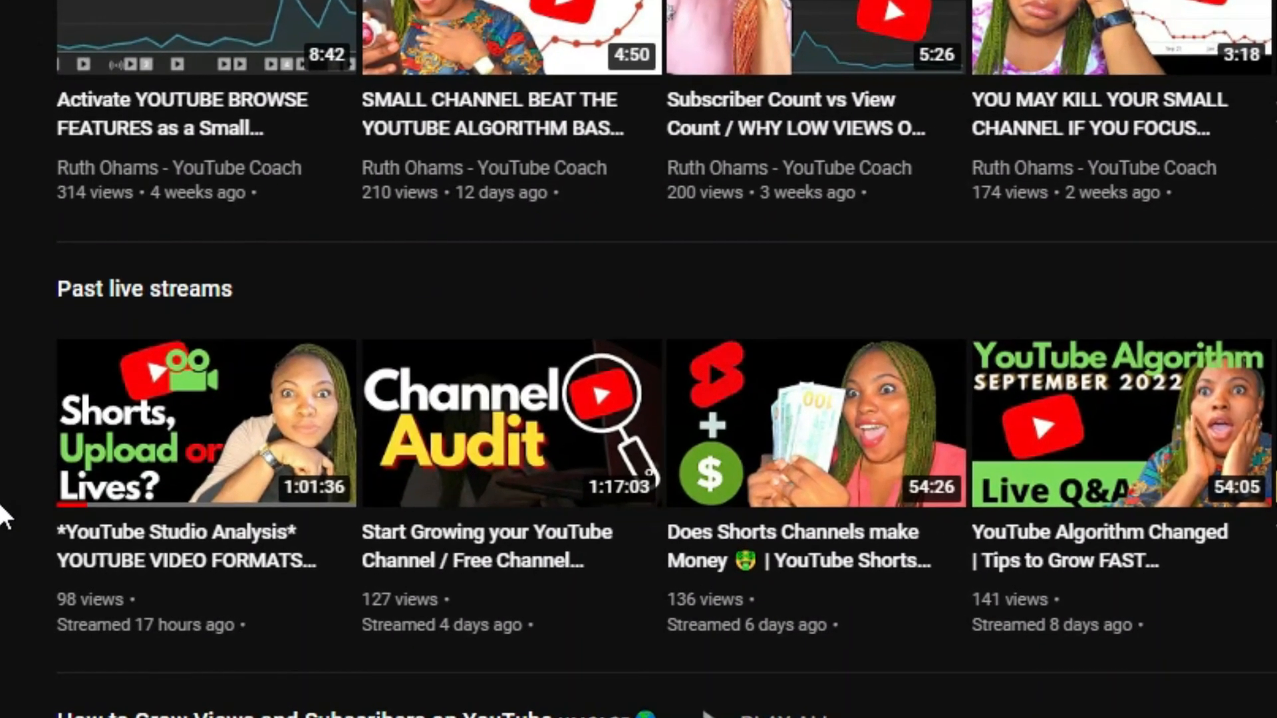
scroll("down", 3)
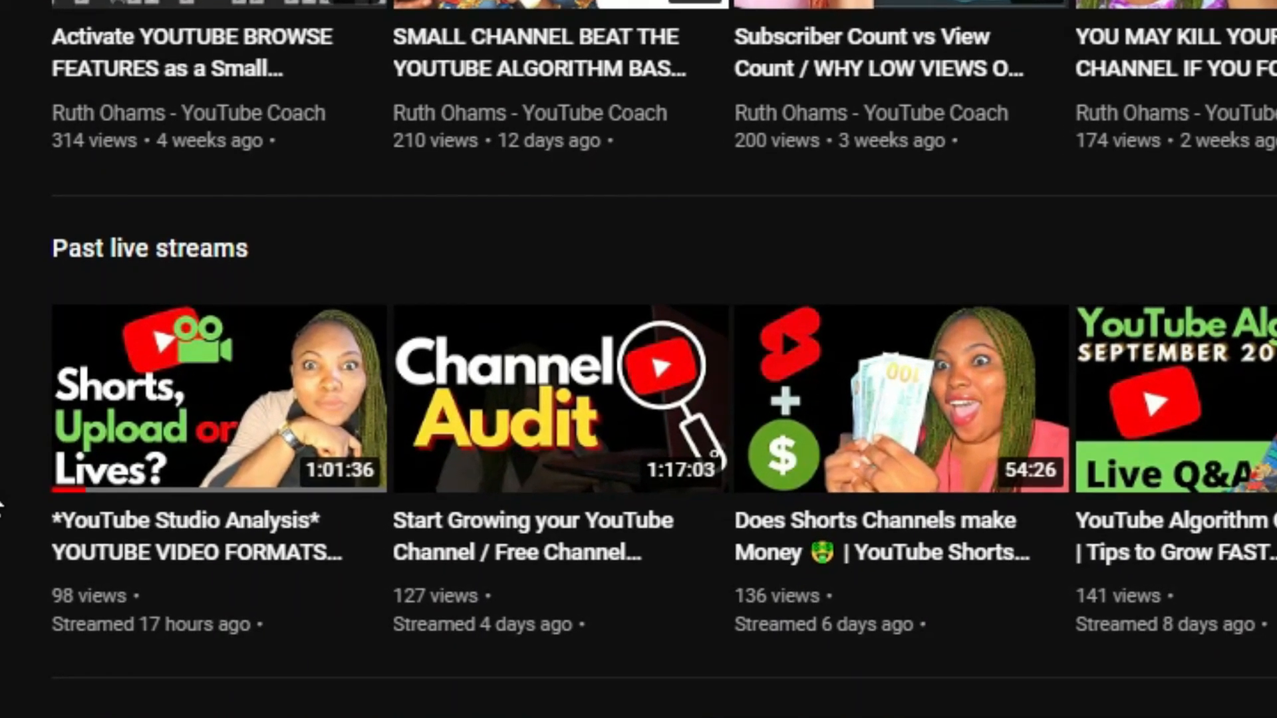
scroll("down", 3)
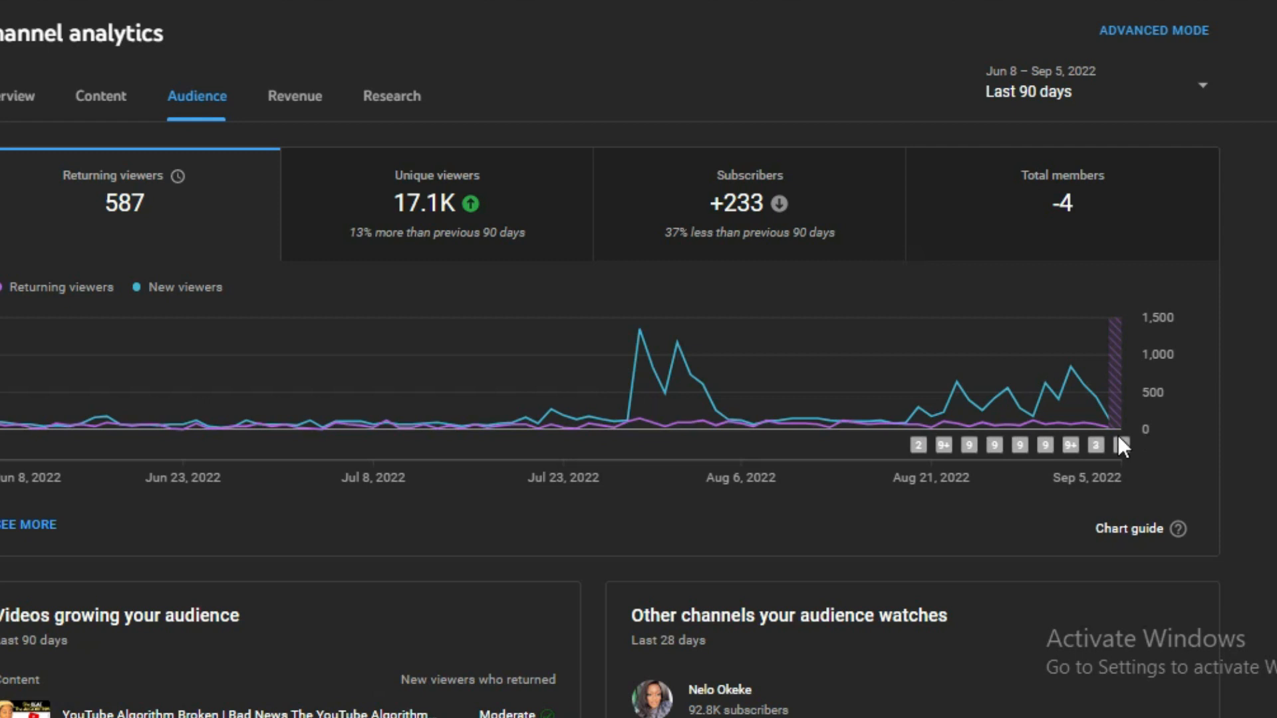
mouse_move(1116, 427)
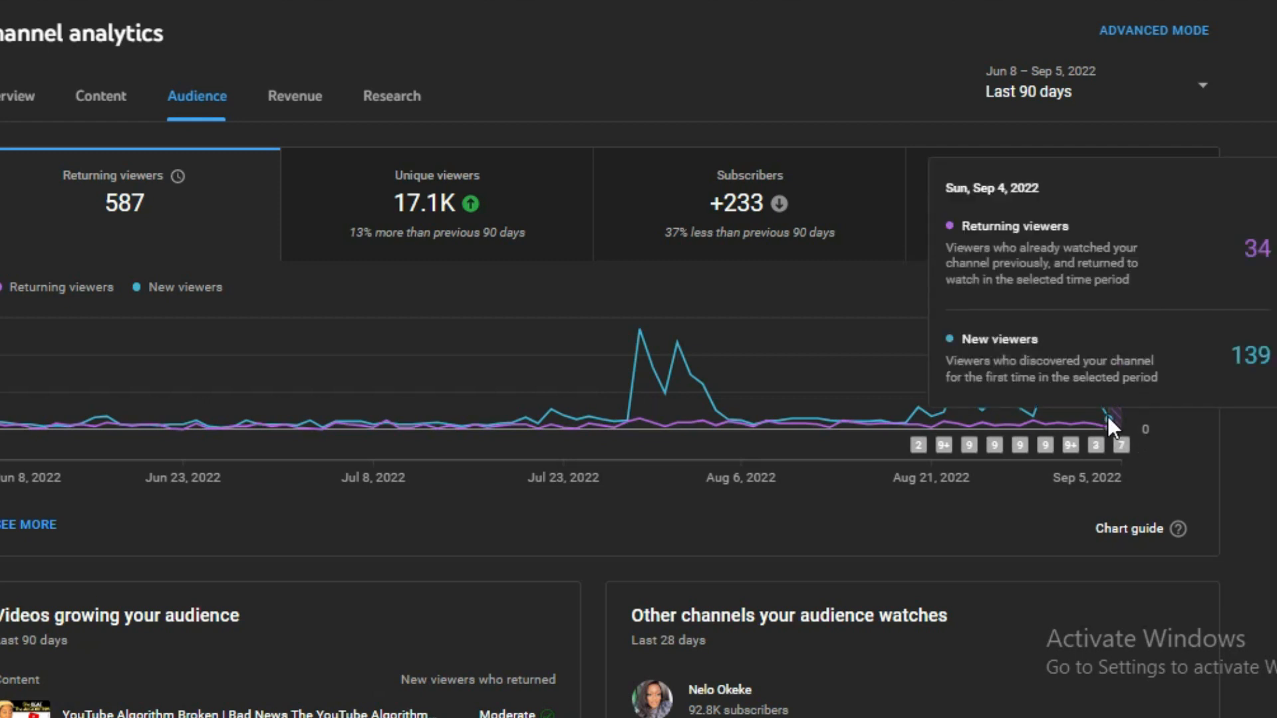